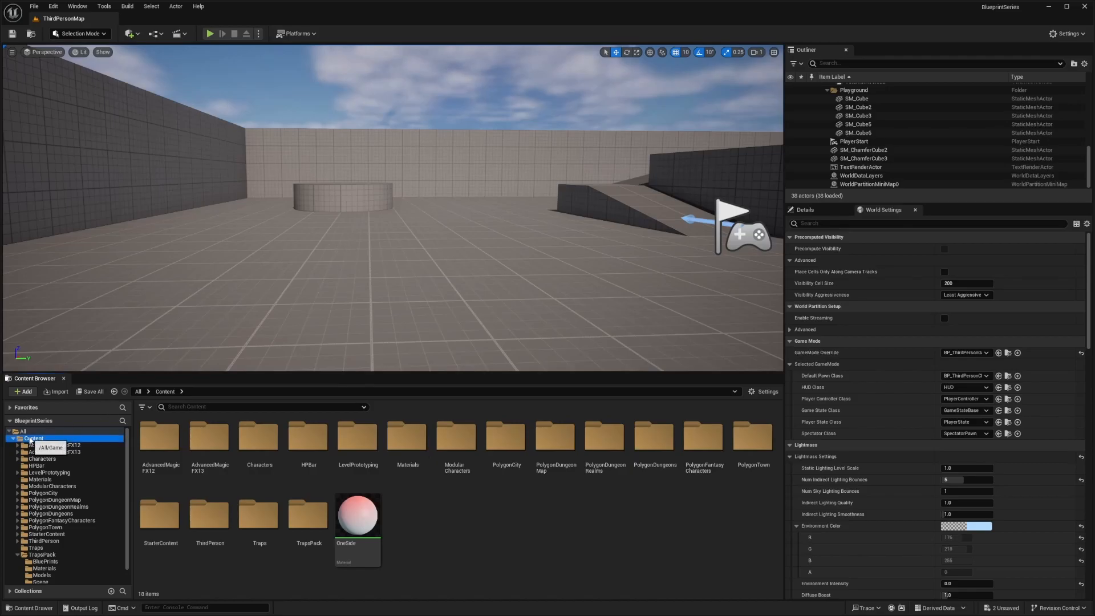
# Create a new Blueprint Class asset in the Content folder for the saw trap
pyautogui.click(23, 391)
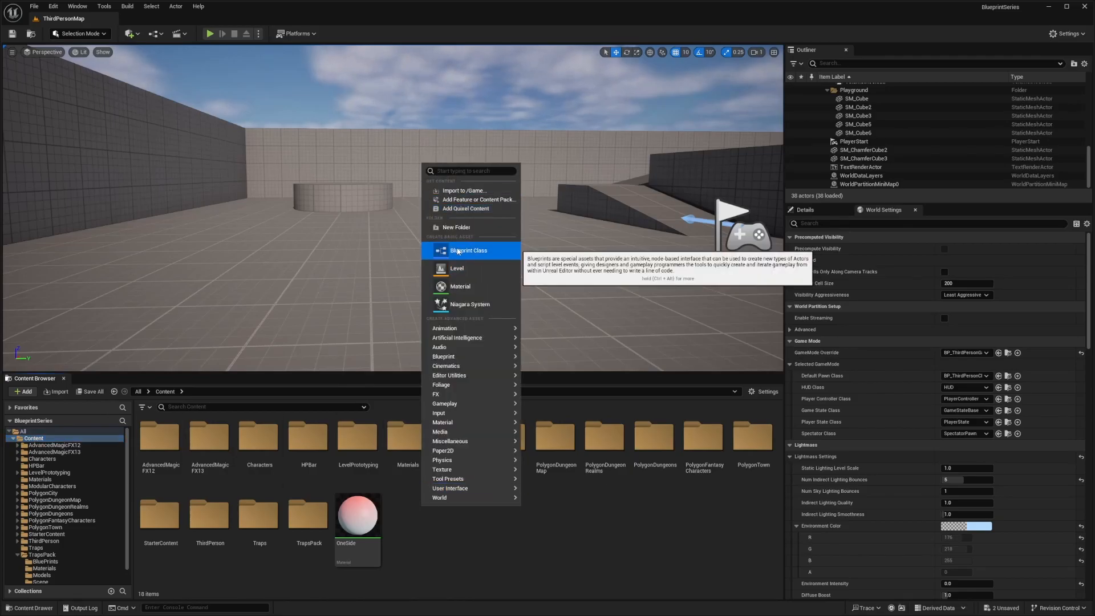
pyautogui.click(468, 250)
pyautogui.write('BP_SawT')
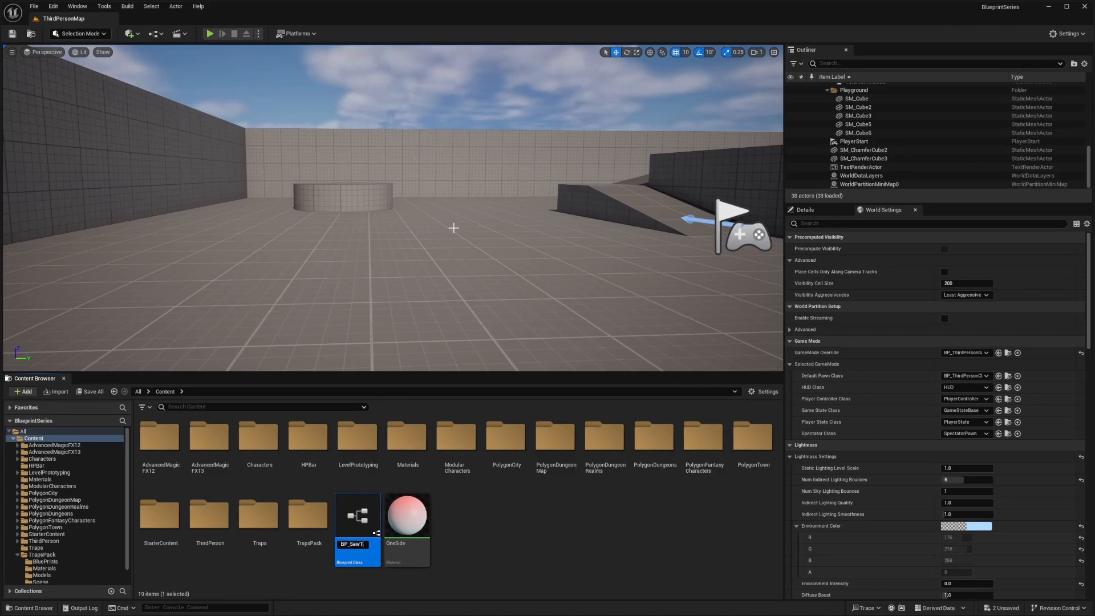
# Add two Static Mesh components to BP_SawTrap and name them Saw and Rails
pyautogui.doubleClick(357, 514)
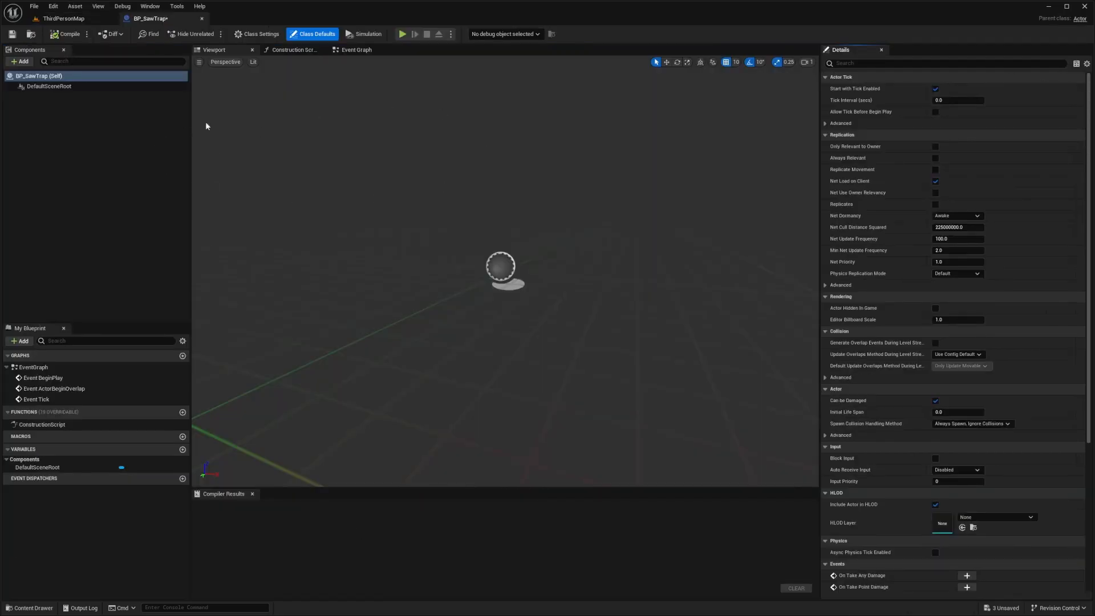
pyautogui.click(20, 61)
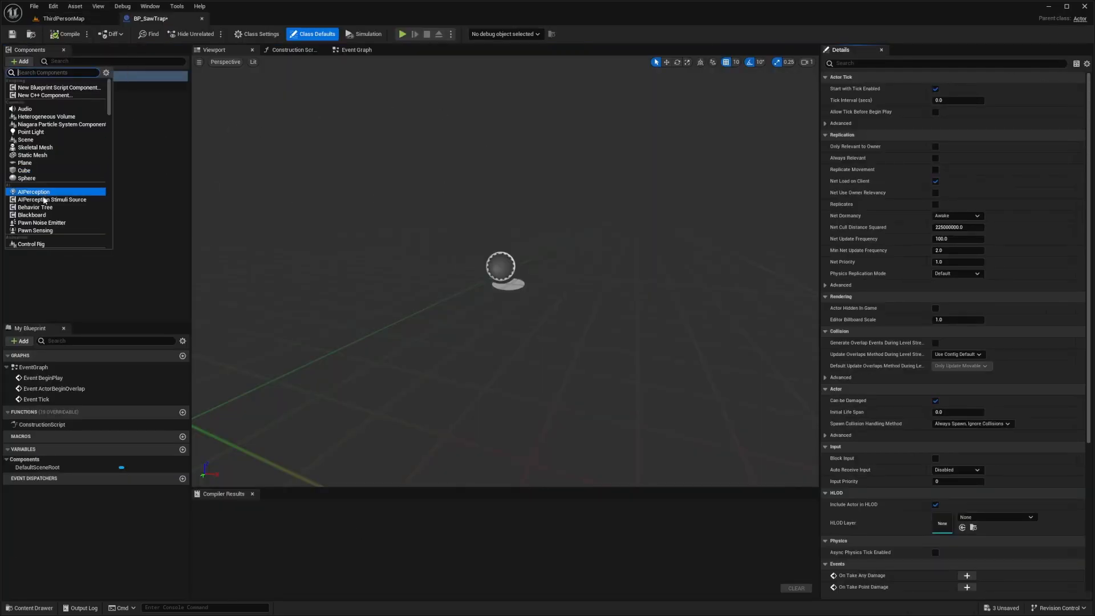
pyautogui.write('stat')
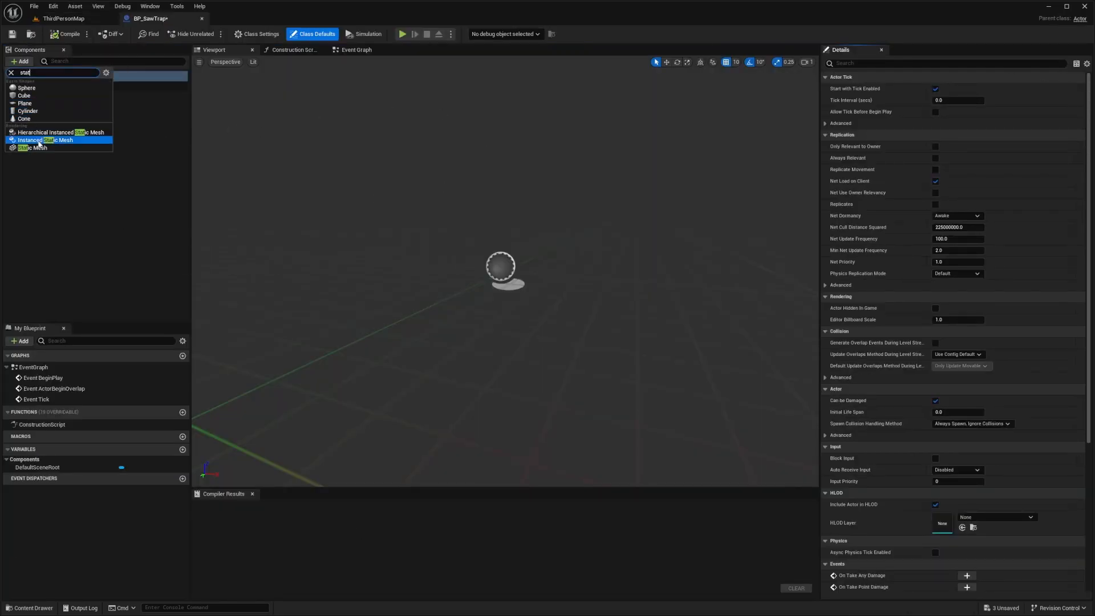
pyautogui.click(31, 147)
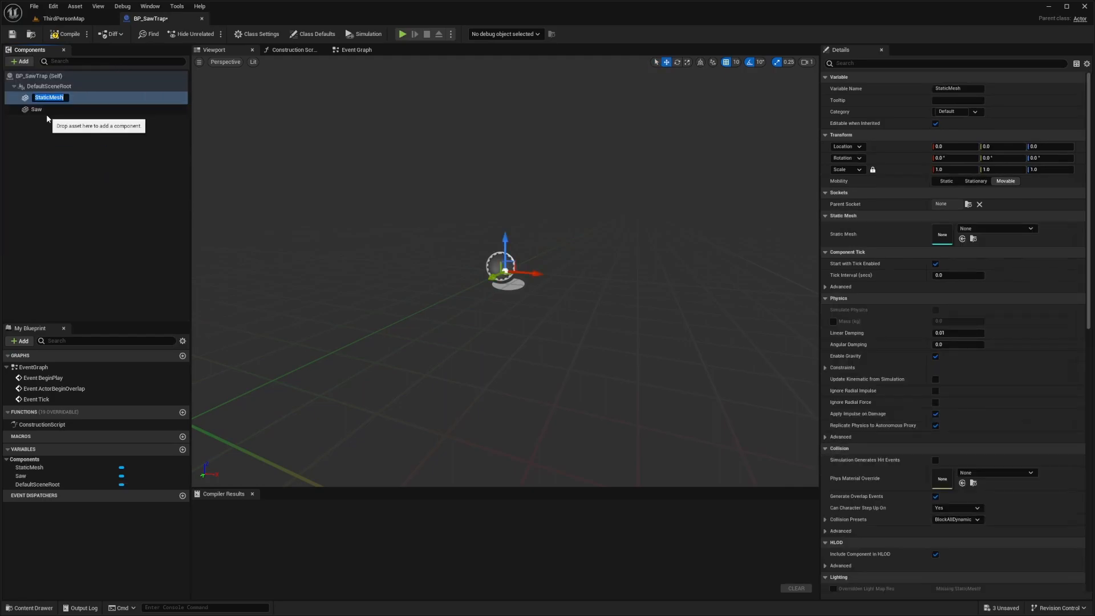
pyautogui.write('Rails')
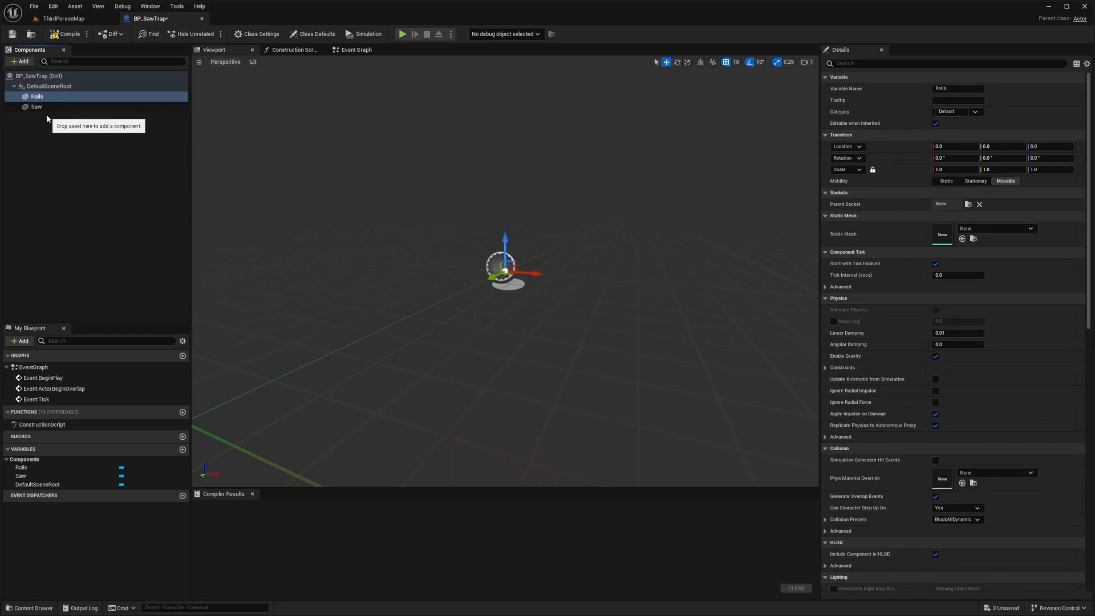
pyautogui.click(36, 96)
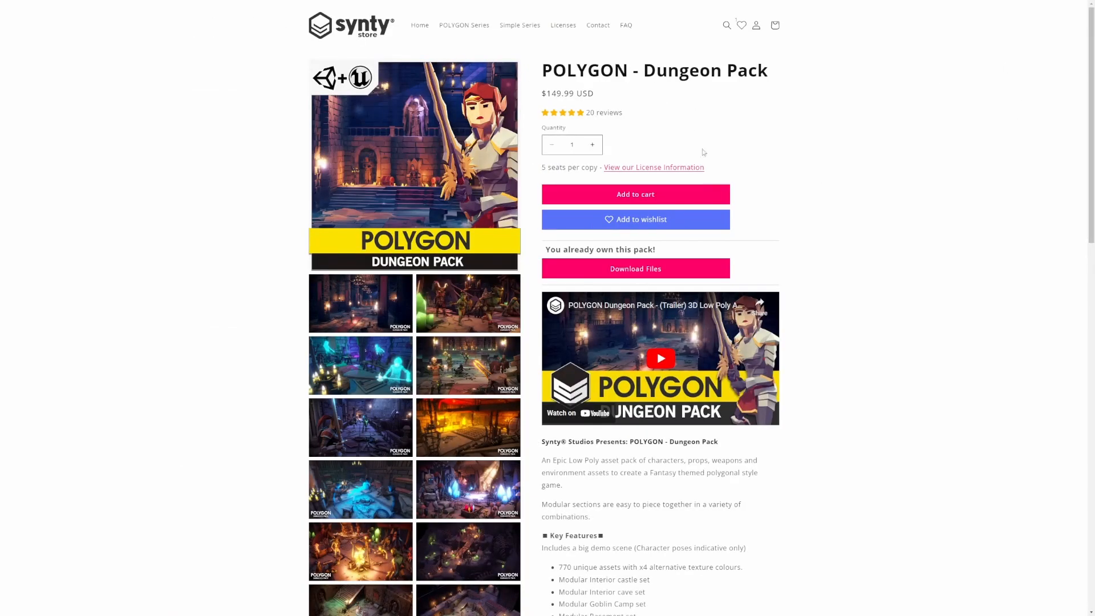
# Scroll the POLYGON Dungeon Pack page to its gallery of dungeon assets
pyautogui.scroll(-3)
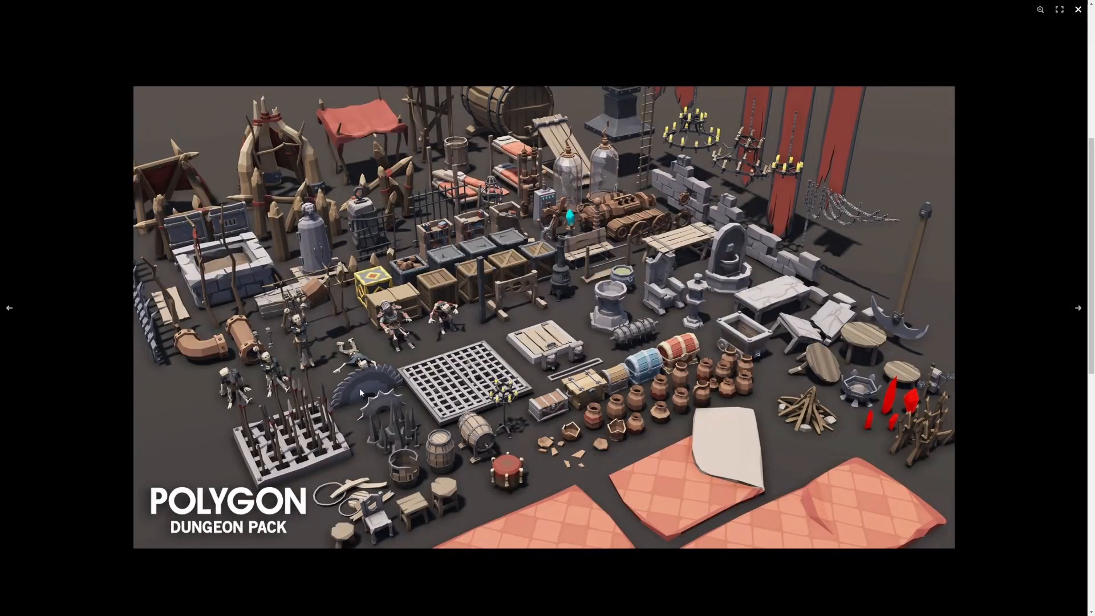
pyautogui.moveTo(634, 270)
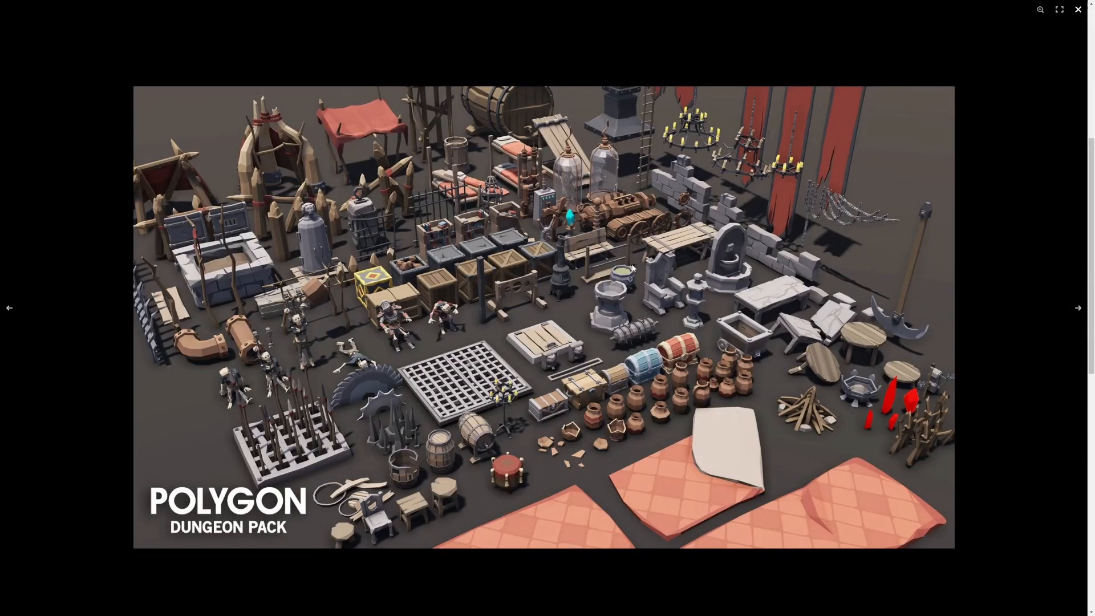
pyautogui.moveTo(632, 347)
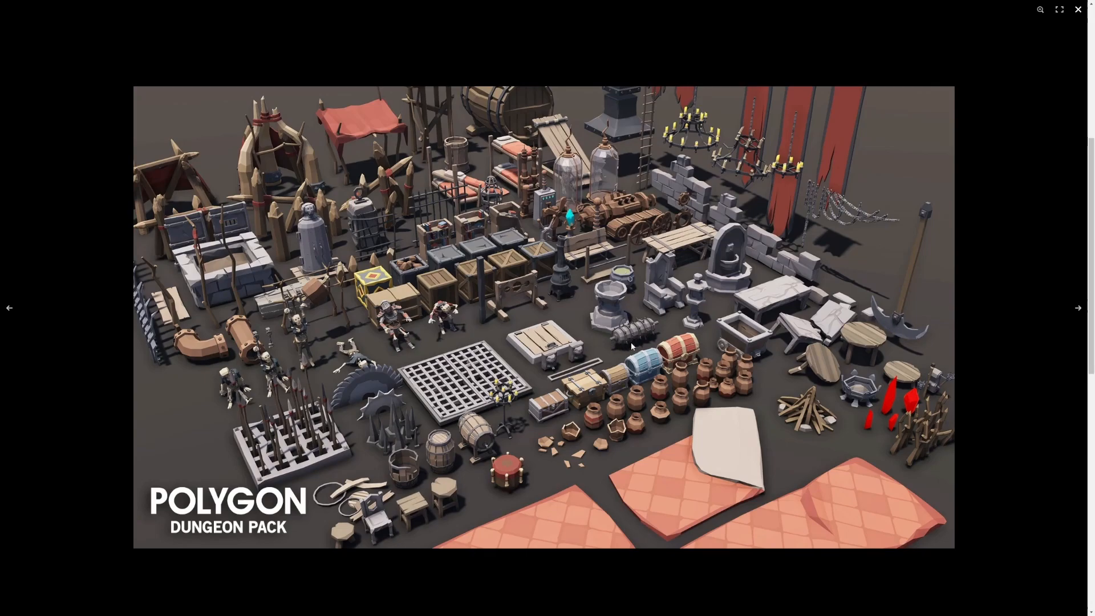
pyautogui.moveTo(613, 351)
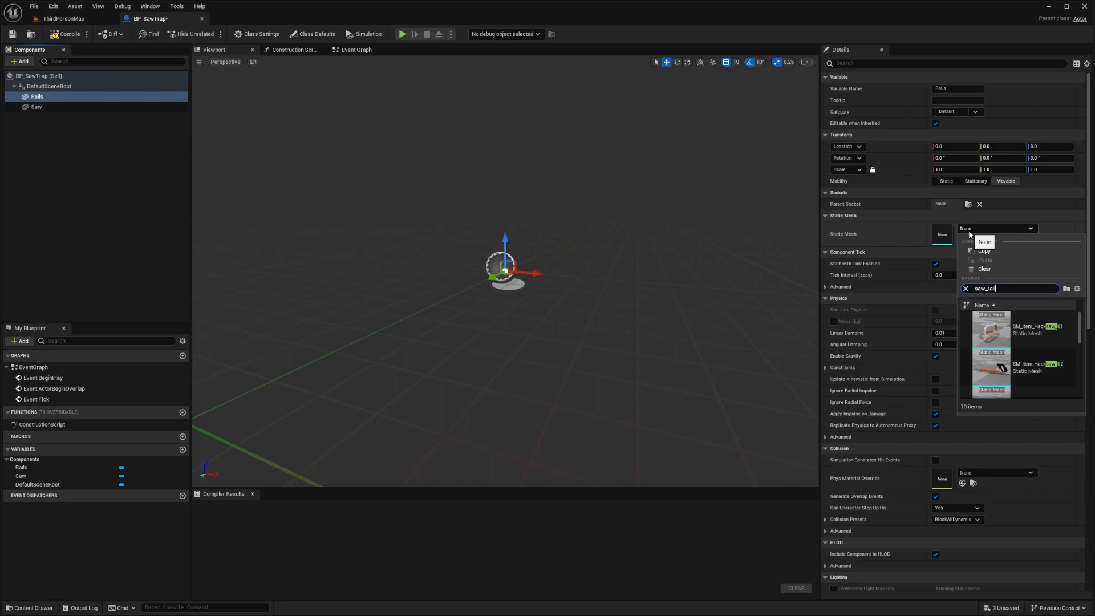
# Assign SM_Prop_Trap_Saw_Rail_01 to Rails and SM_Prop_Trap_Saw_02 blade mesh to Saw
pyautogui.click(1019, 332)
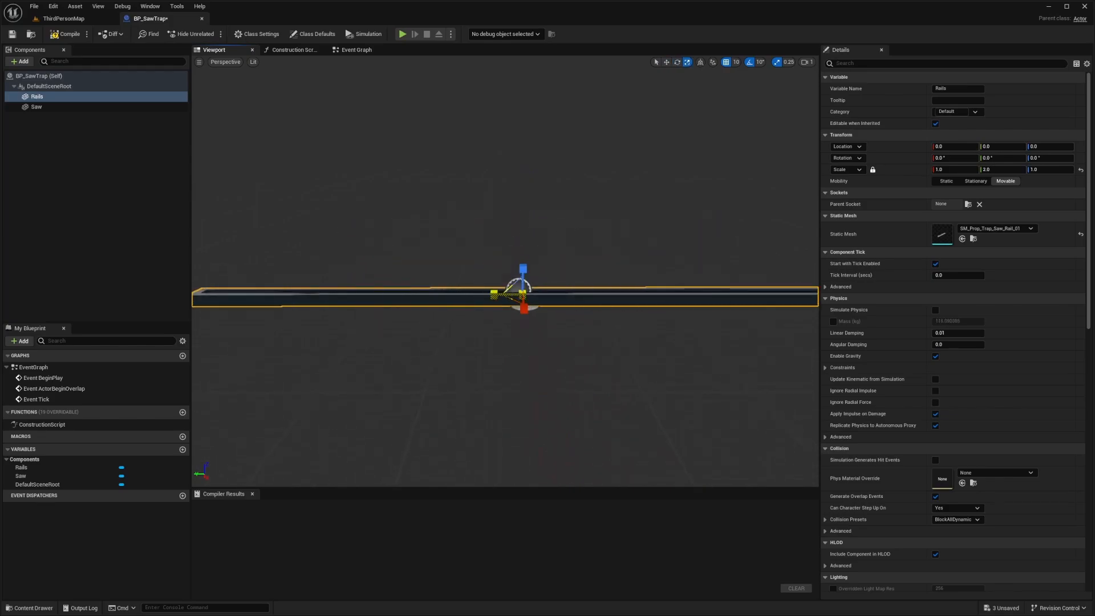
pyautogui.click(36, 106)
pyautogui.write('saw')
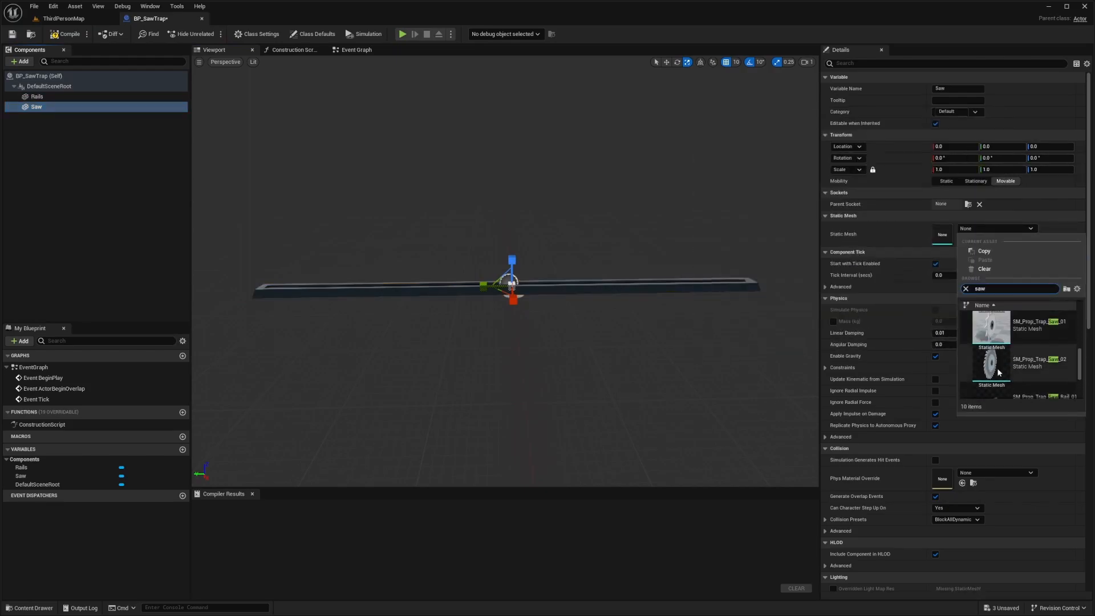
pyautogui.click(987, 362)
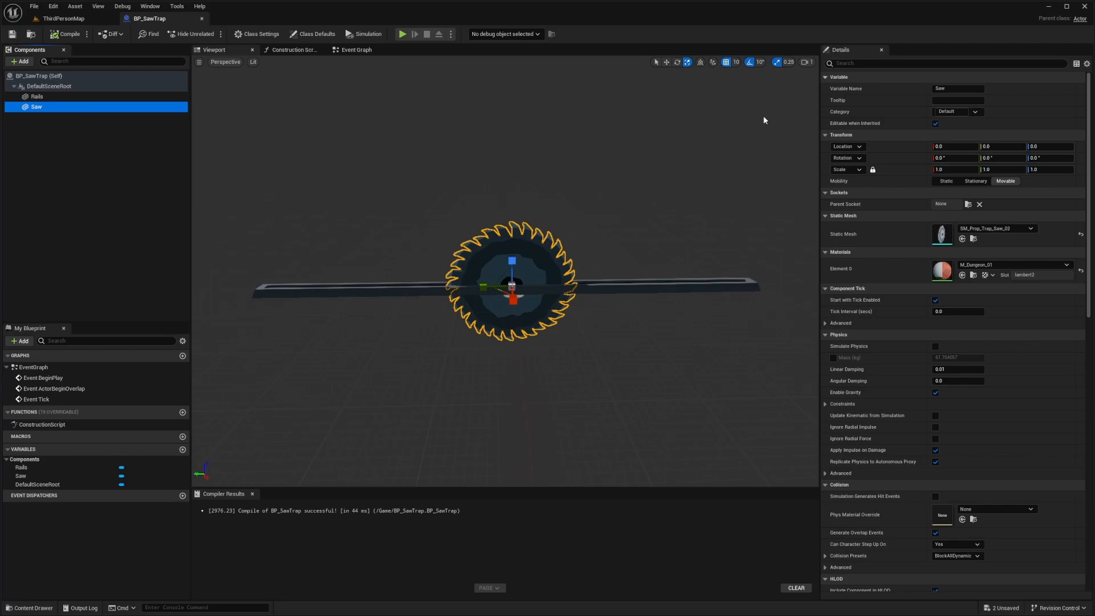
pyautogui.moveTo(1041, 61)
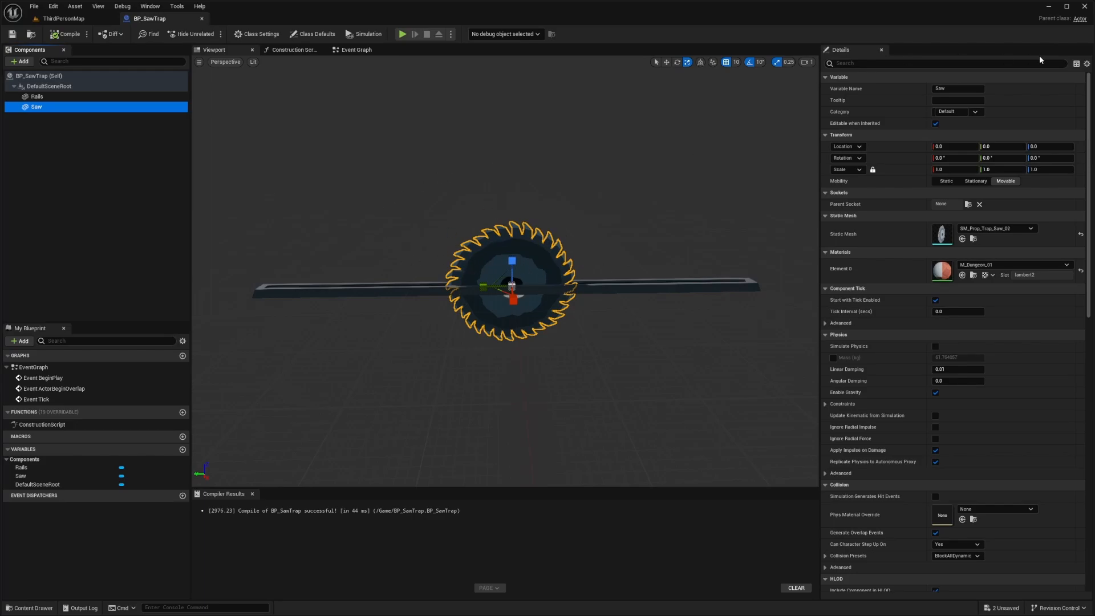
# Filter the Saw's details to 'collision' and change its Collision Preset
pyautogui.write('collision')
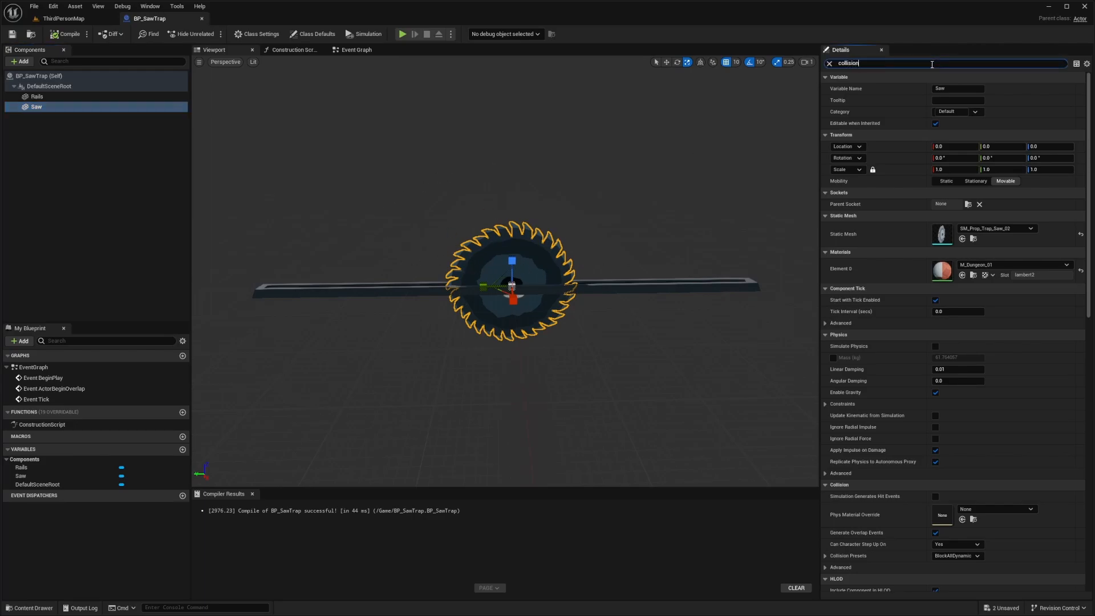
pyautogui.scroll(-3)
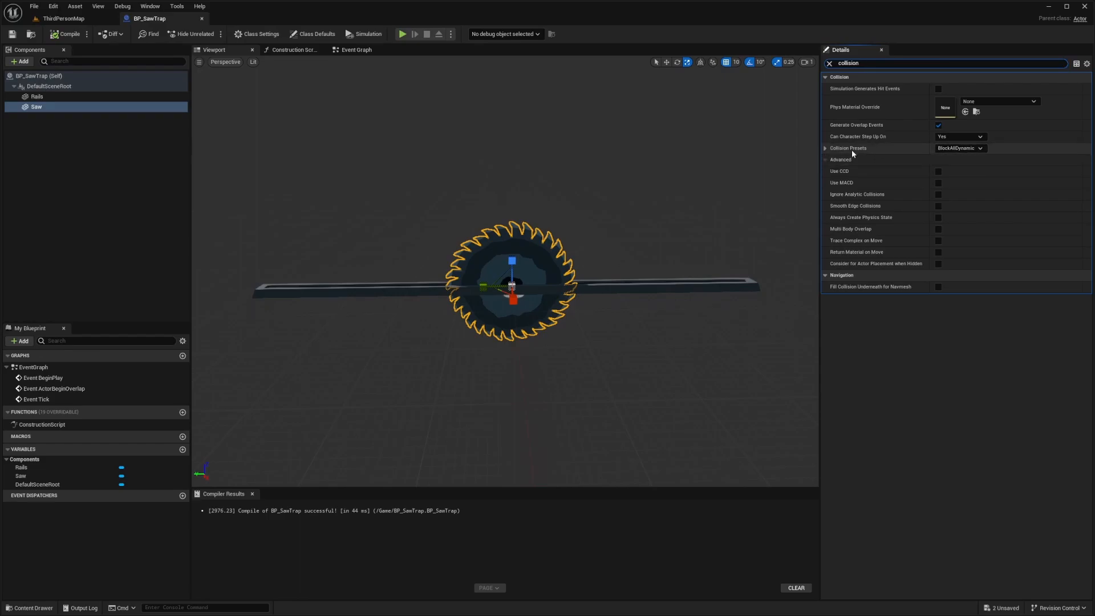
pyautogui.click(960, 147)
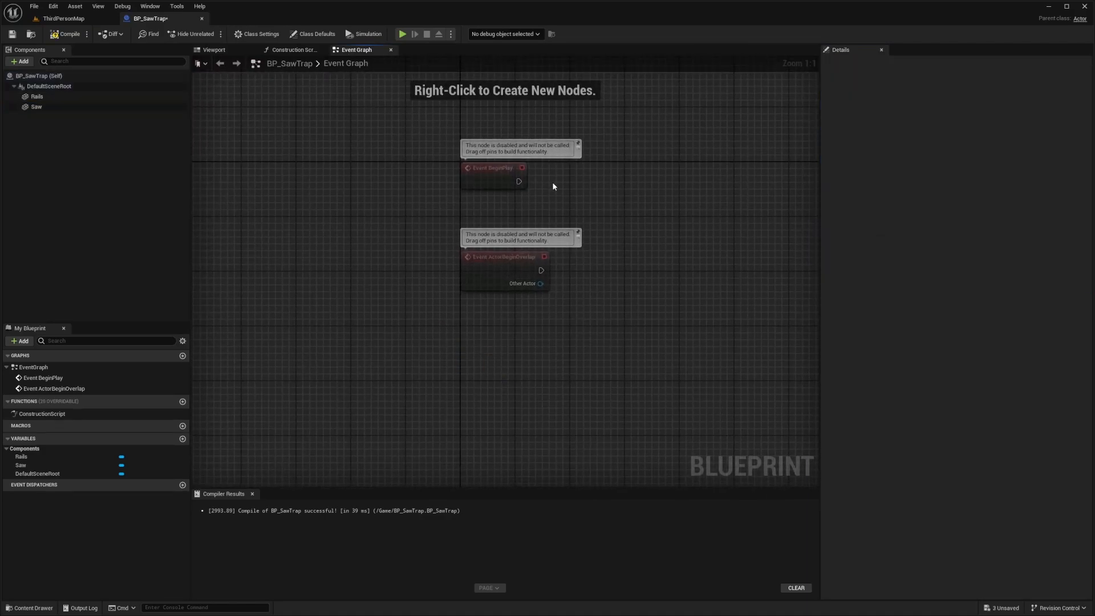
# Route BeginPlay through a Sequence whose Then 0 plays a new LeftAndRight timeline, opened for editing
pyautogui.moveTo(520, 182); pyautogui.dragTo(469, 202)
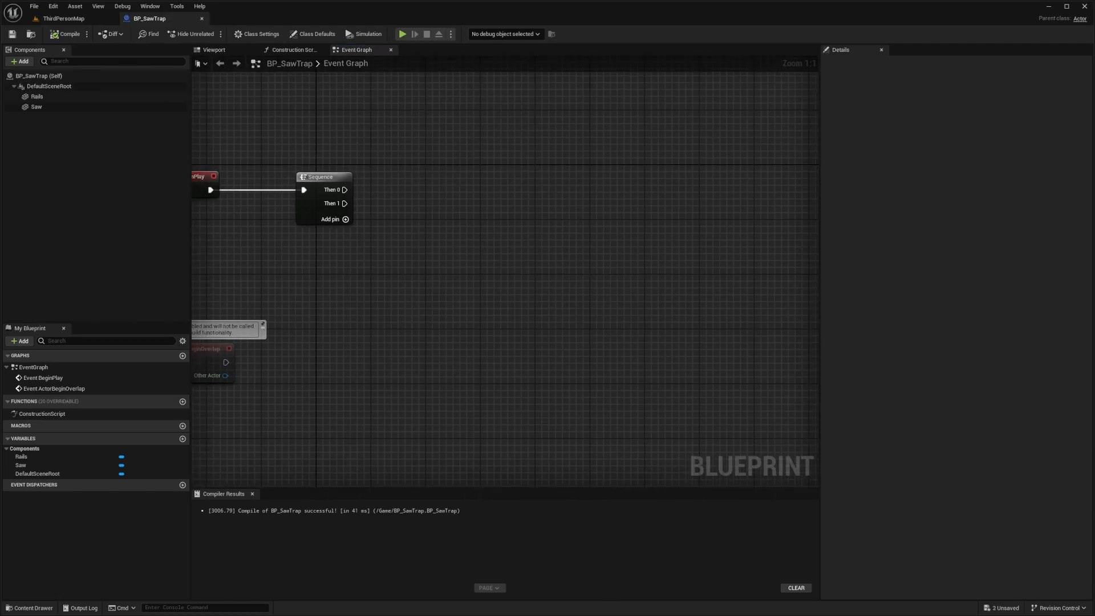
pyautogui.moveTo(344, 189); pyautogui.dragTo(392, 191)
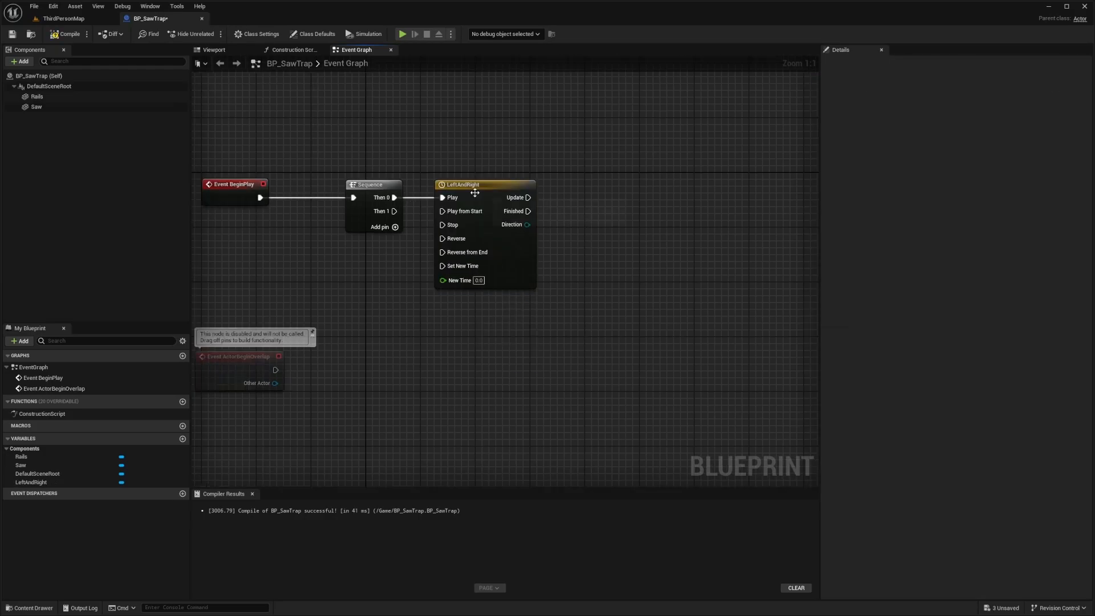
pyautogui.doubleClick(461, 185)
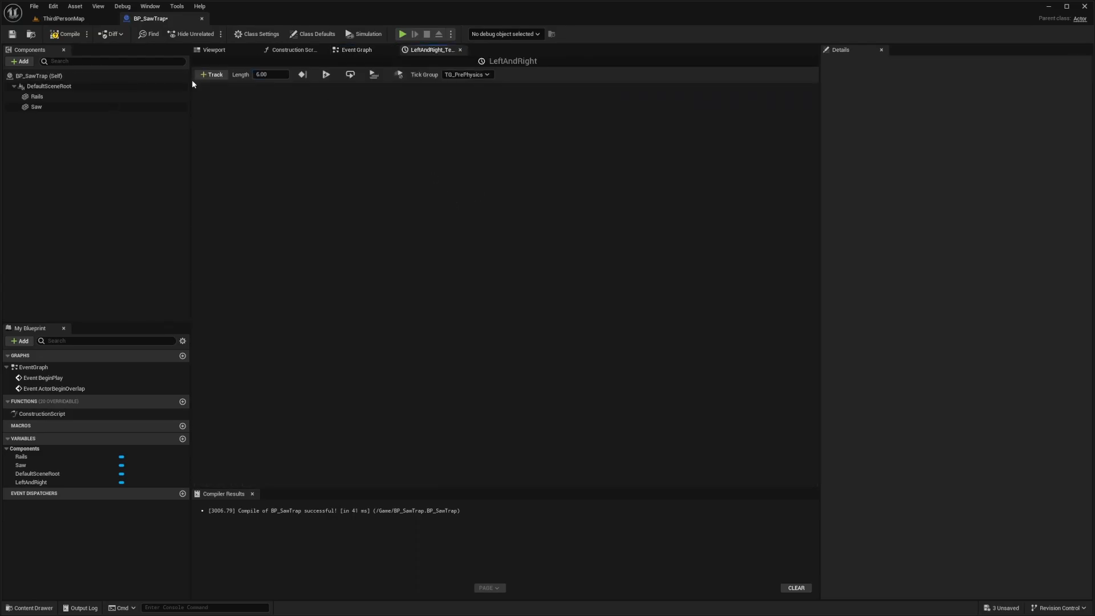
# Set LeftAndRight to Loop and give it a float track named Move
pyautogui.click(350, 75)
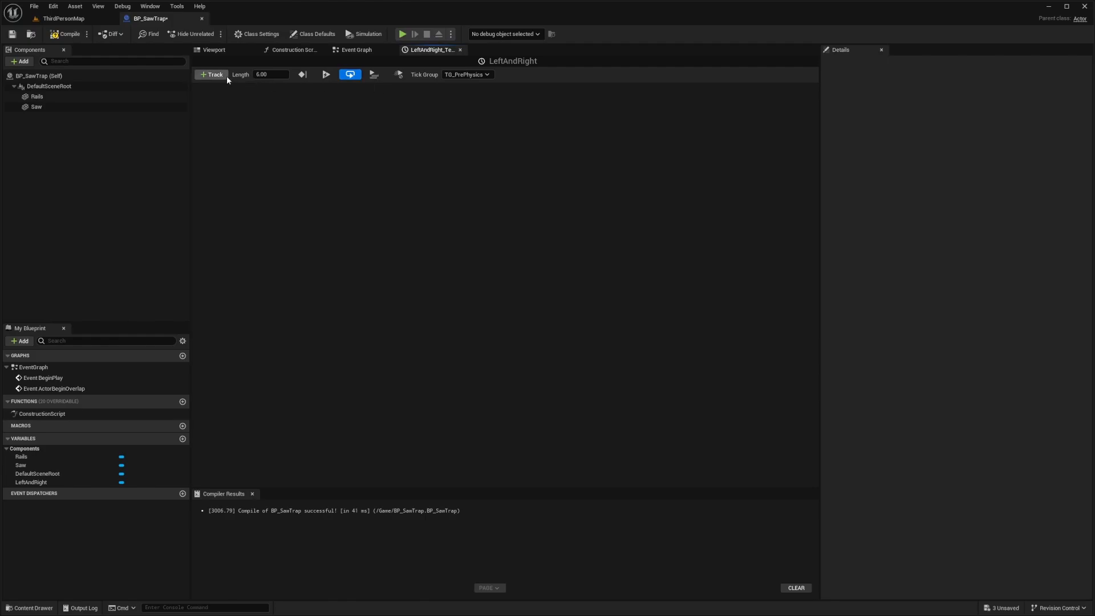
pyautogui.click(211, 74)
pyautogui.write('Move')
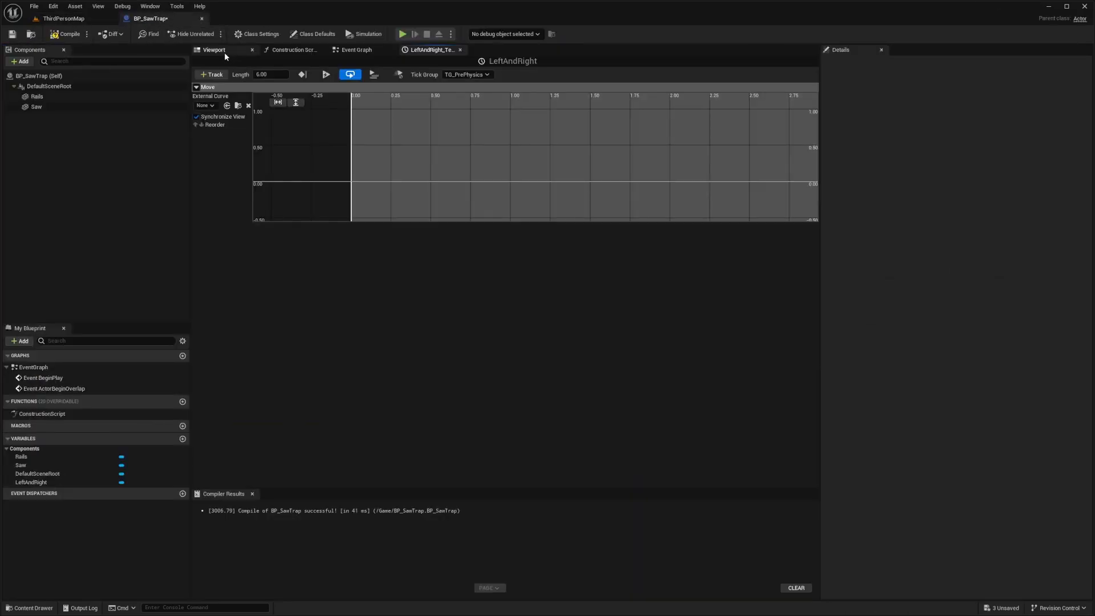
pyautogui.click(213, 49)
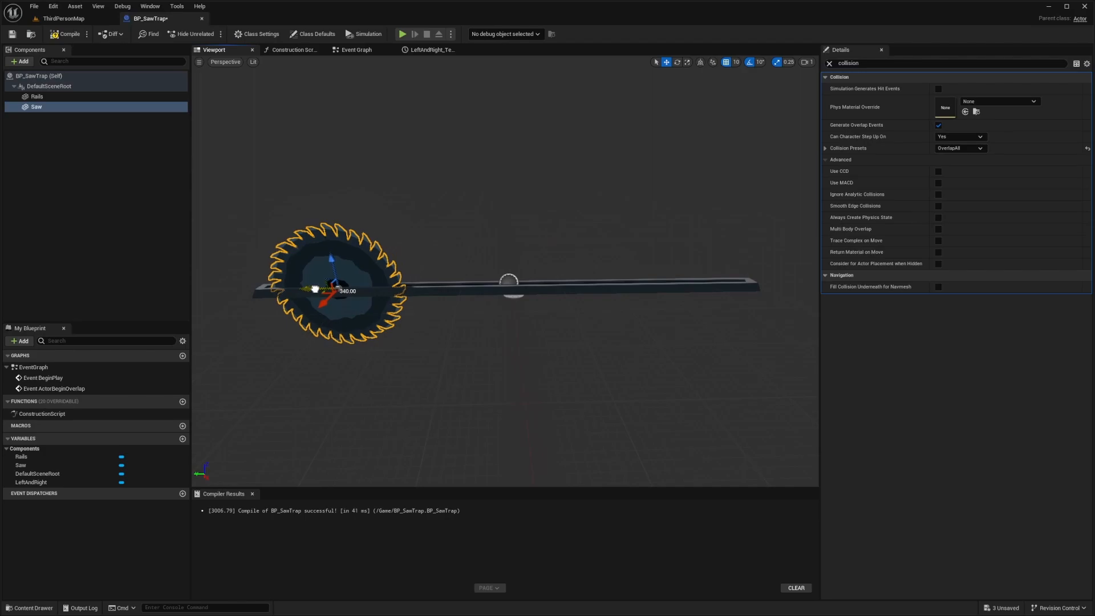
# Drag the saw along its X gizmo to both ends of the rails to read its travel limits
pyautogui.moveTo(335, 287); pyautogui.dragTo(675, 283)
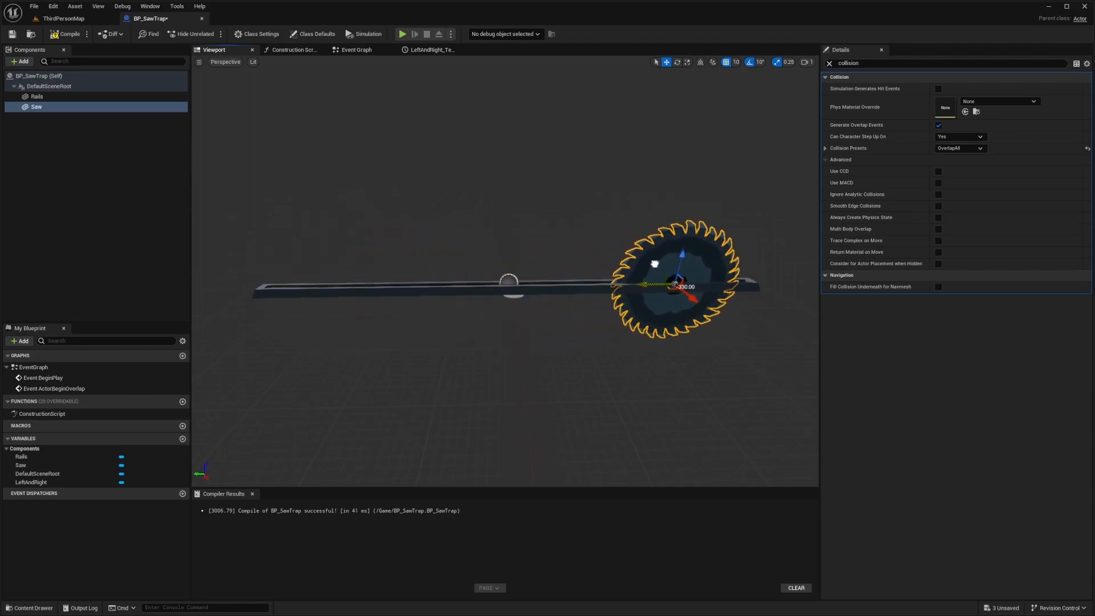
pyautogui.moveTo(674, 283); pyautogui.dragTo(730, 285)
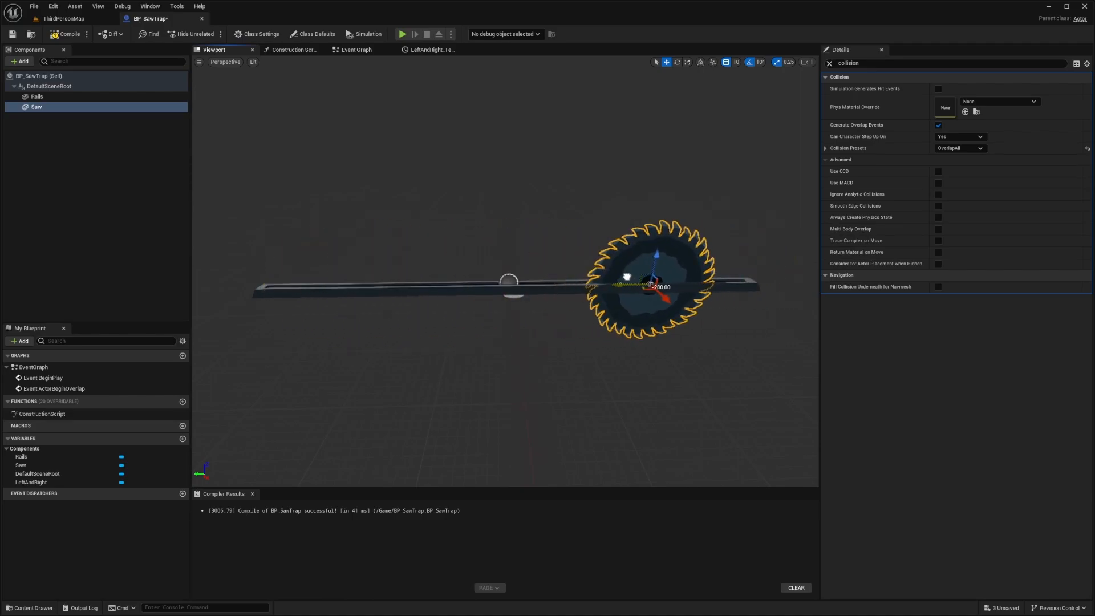
pyautogui.moveTo(649, 286); pyautogui.dragTo(398, 286)
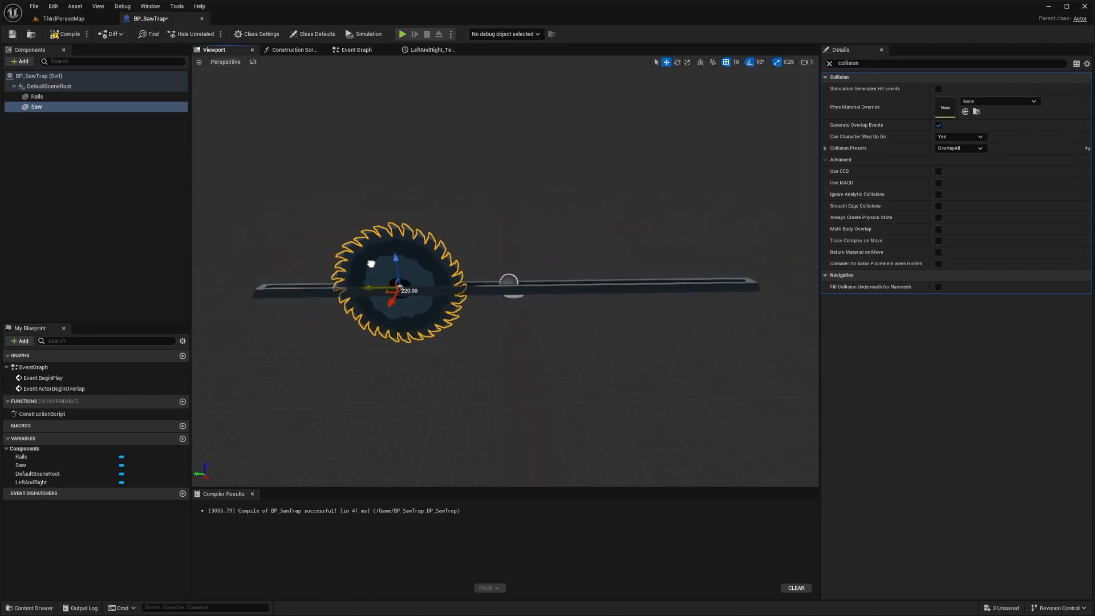
pyautogui.click(429, 49)
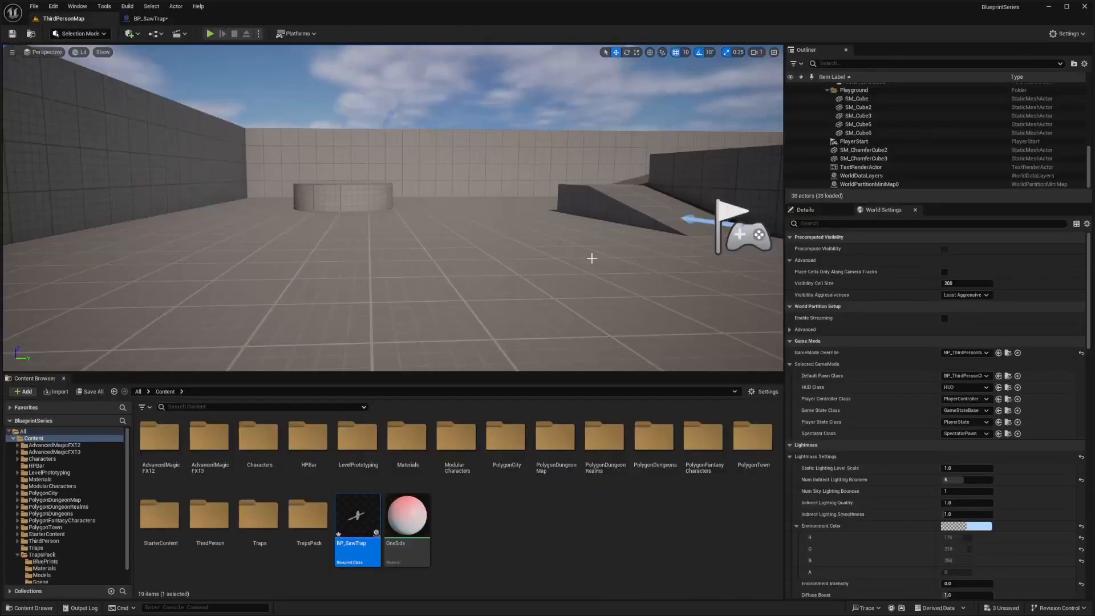
# Reopen BP_SawTrap and slide the saw to the right rail end to confirm the offset
pyautogui.doubleClick(357, 515)
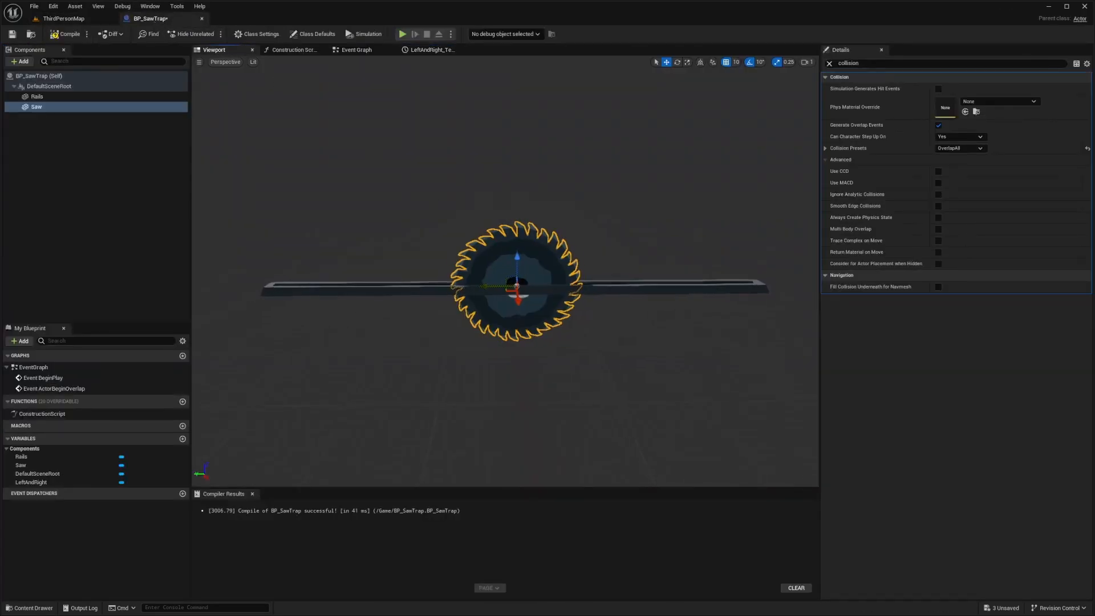
pyautogui.moveTo(517, 285); pyautogui.dragTo(698, 290)
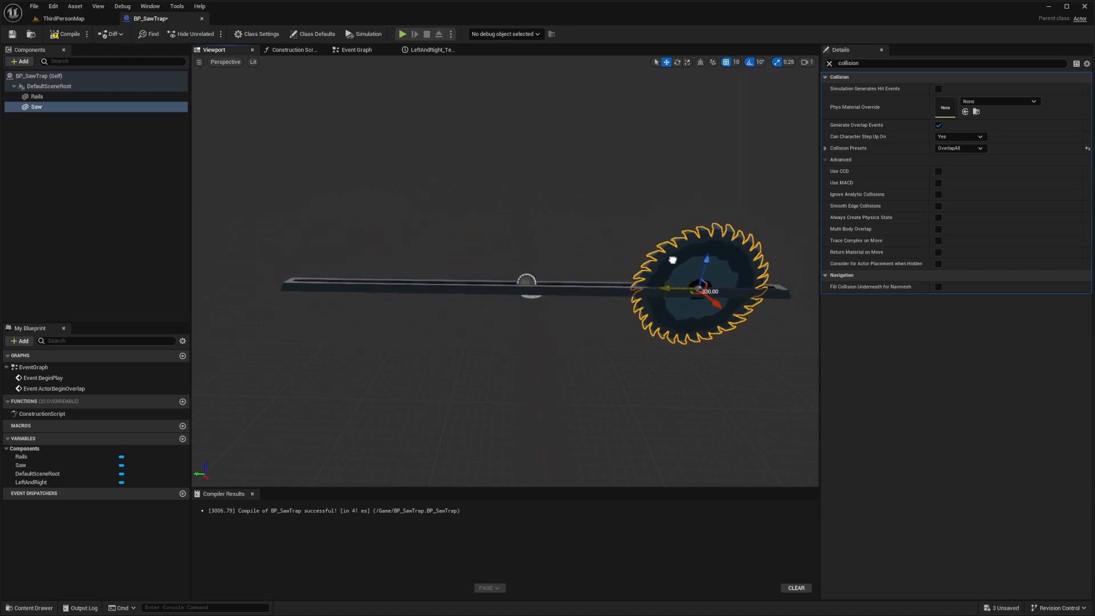
pyautogui.click(430, 49)
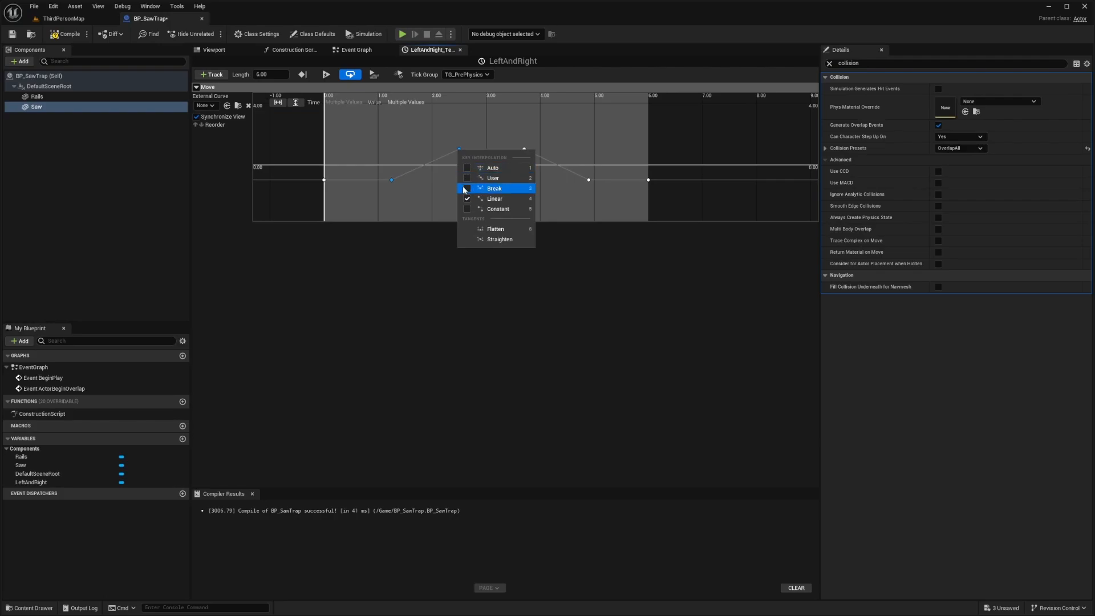
pyautogui.moveTo(492, 178)
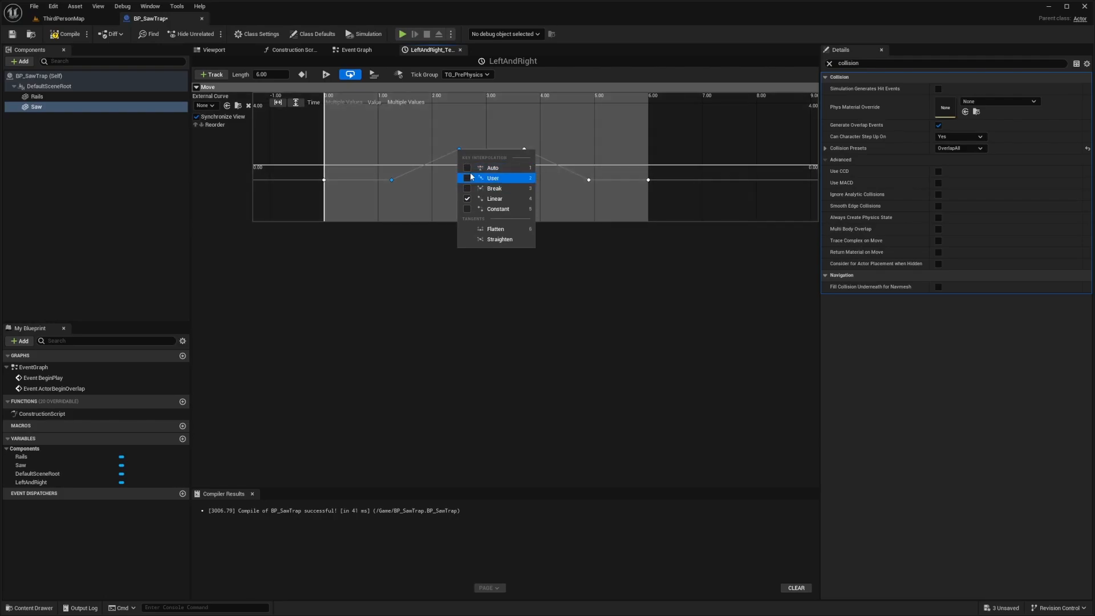
# Give the Move curve keys User then Auto smooth tangents so the saw eases in and out
pyautogui.click(493, 168)
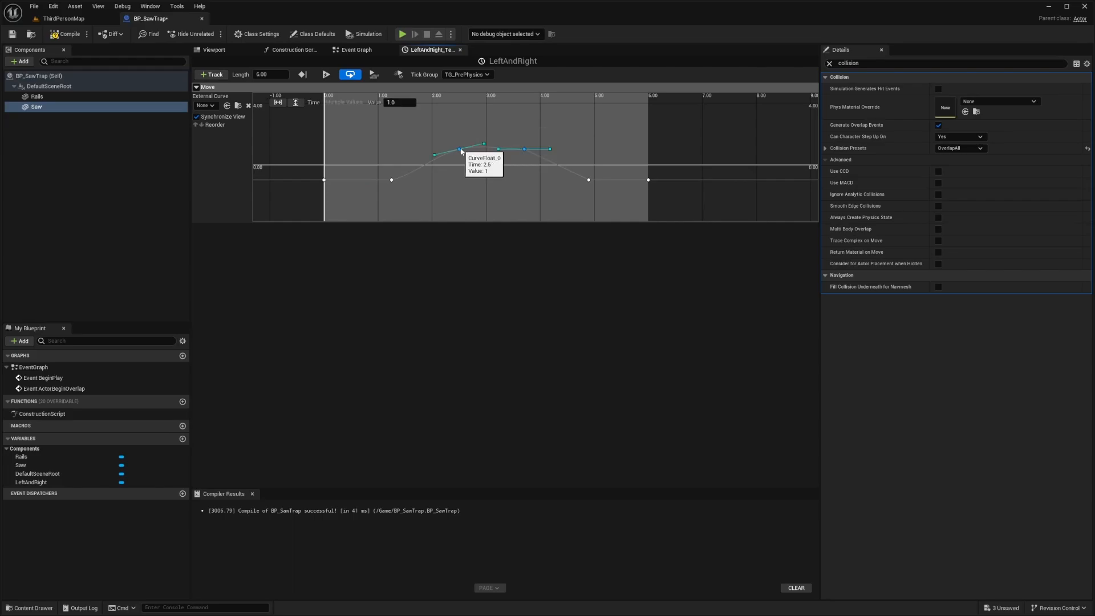
pyautogui.rightClick(461, 150)
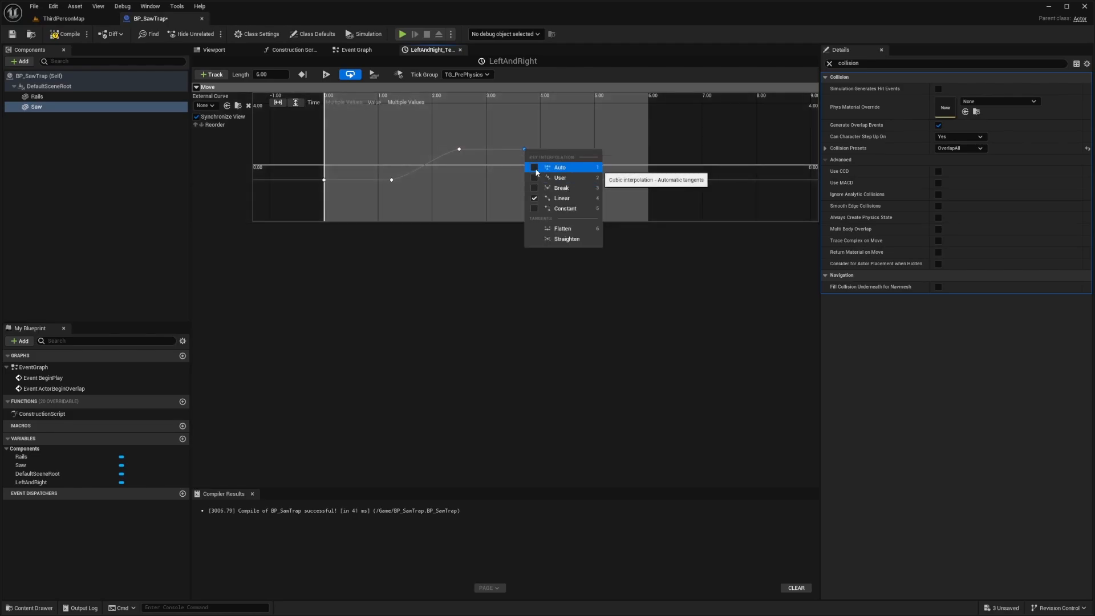
pyautogui.click(559, 166)
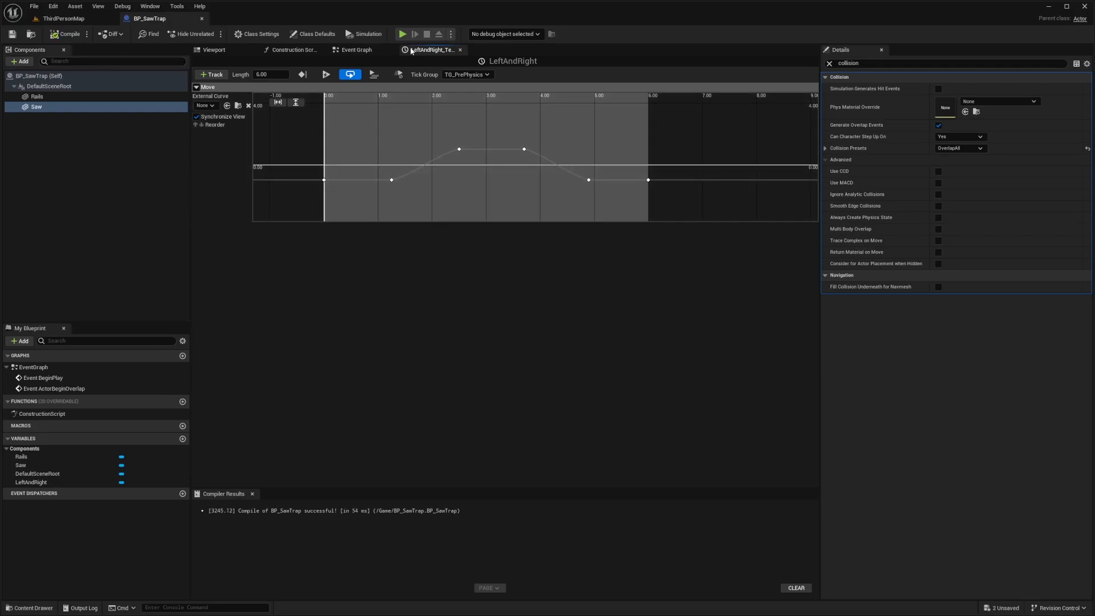
pyautogui.click(356, 49)
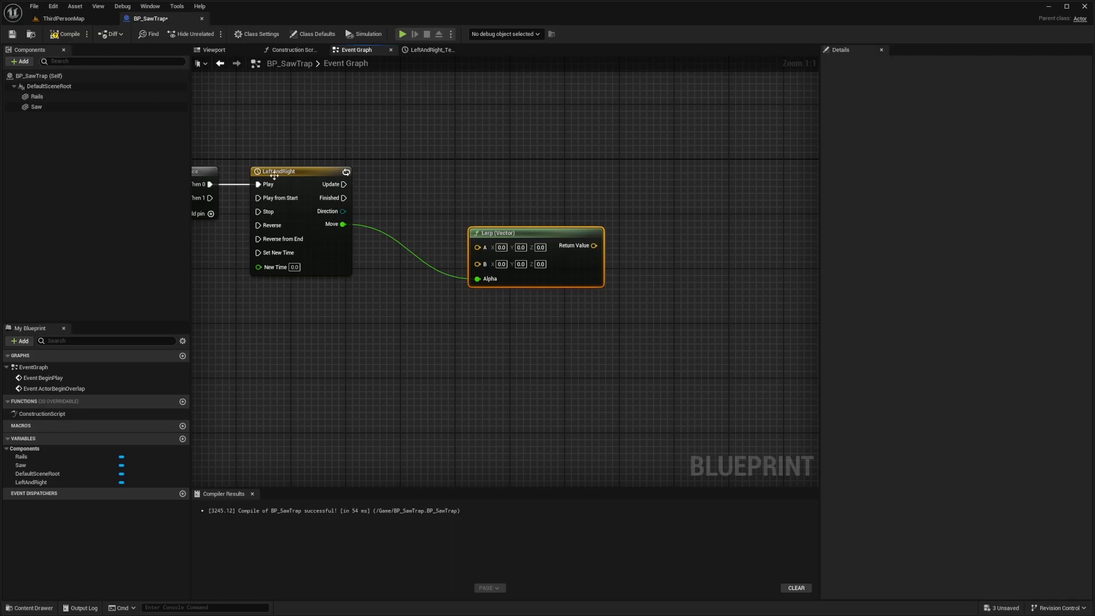
pyautogui.moveTo(453, 95)
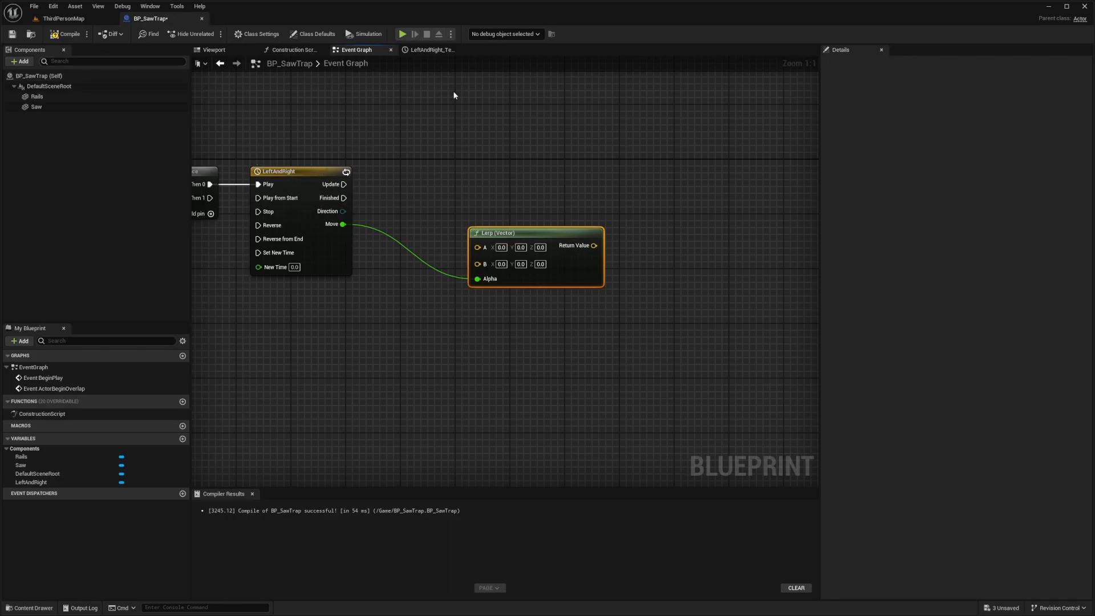
pyautogui.moveTo(286, 173)
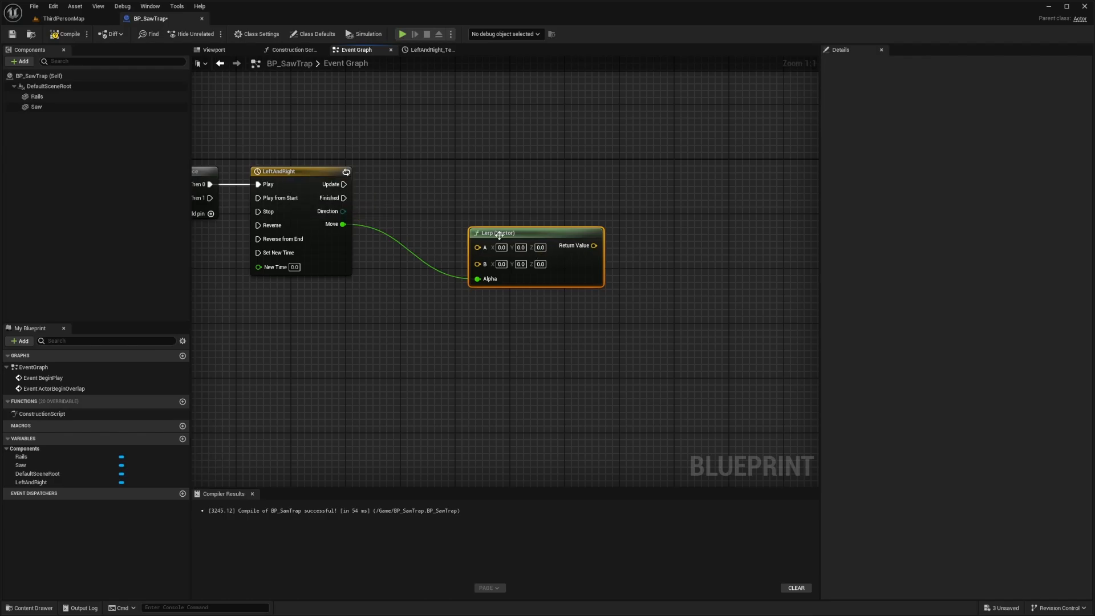
pyautogui.moveTo(541, 240)
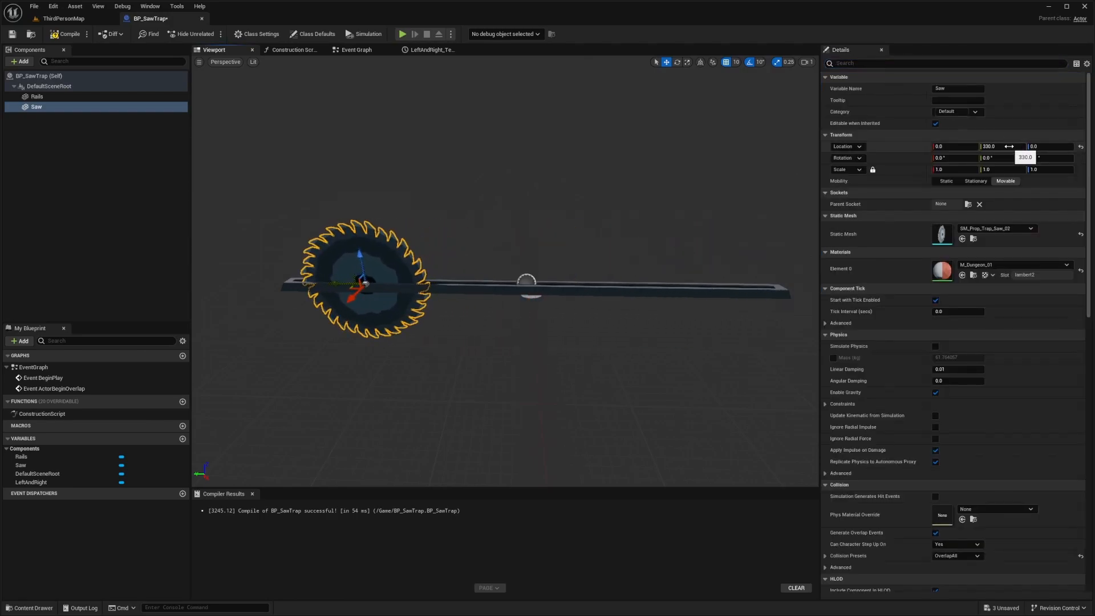
# Check the Saw's 330 Y location in the viewport for the Lerp node's B vector
pyautogui.click(356, 50)
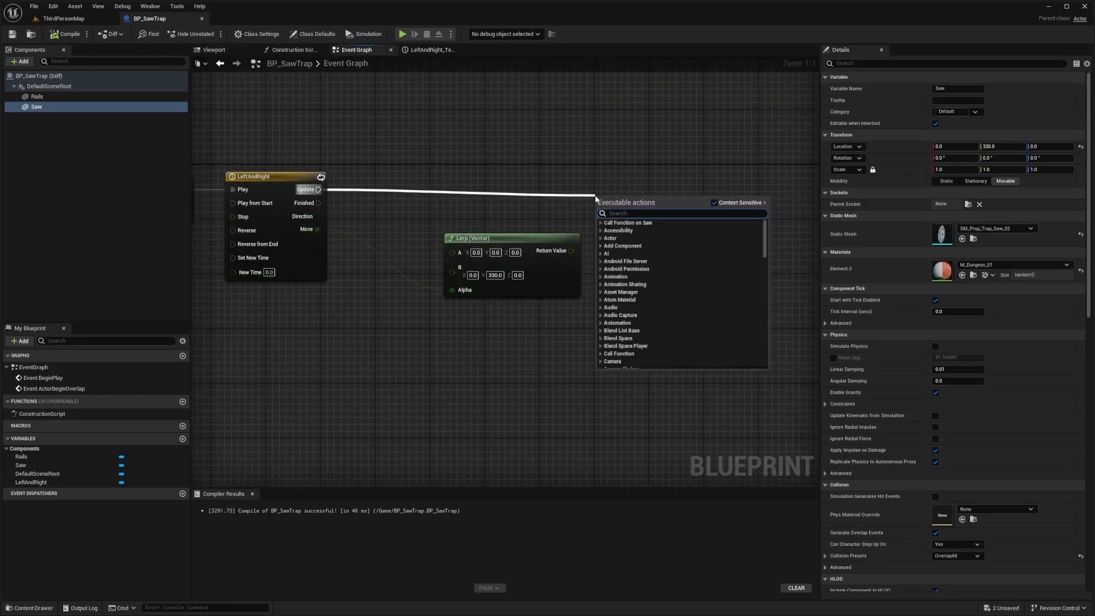
# Add a Set Relative Location node for Saw on each LeftAndRight update, fed by the Lerp result
pyautogui.write('set relative locat')
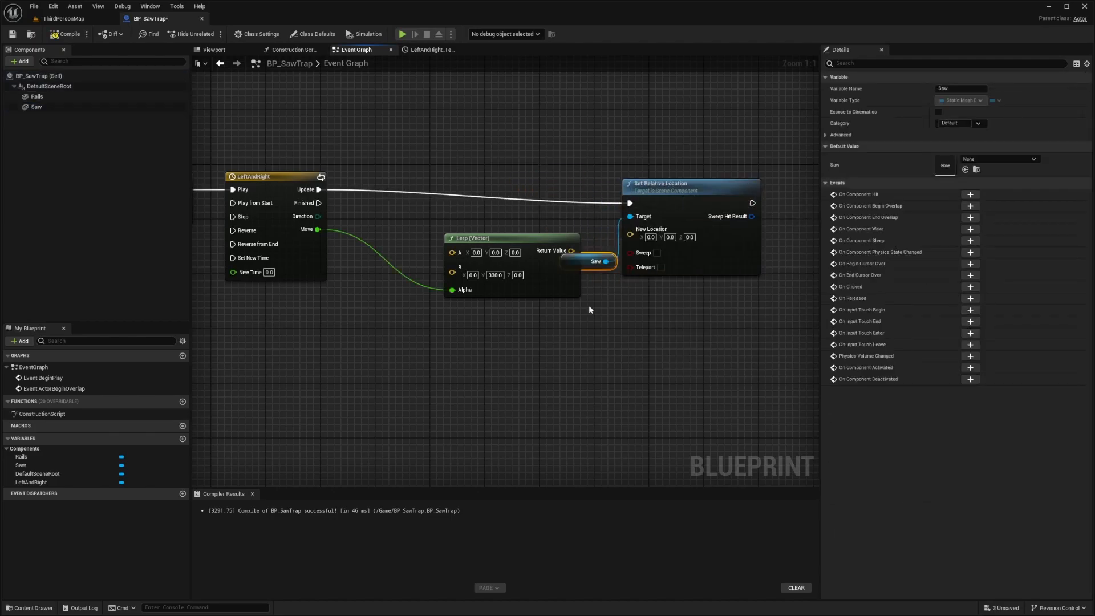
pyautogui.moveTo(599, 260); pyautogui.dragTo(601, 418)
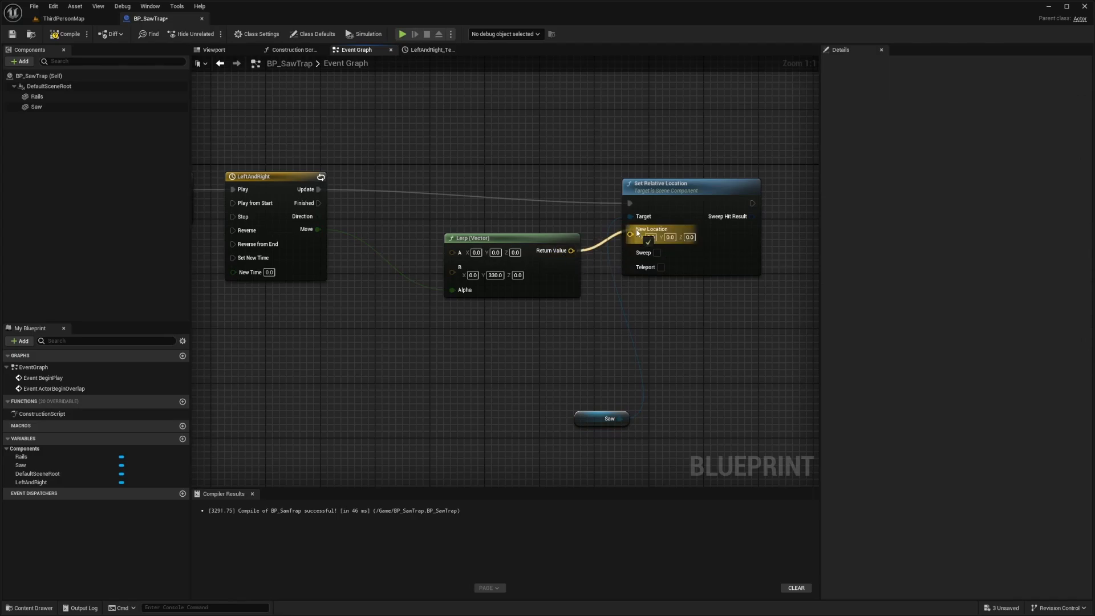
pyautogui.moveTo(638, 230)
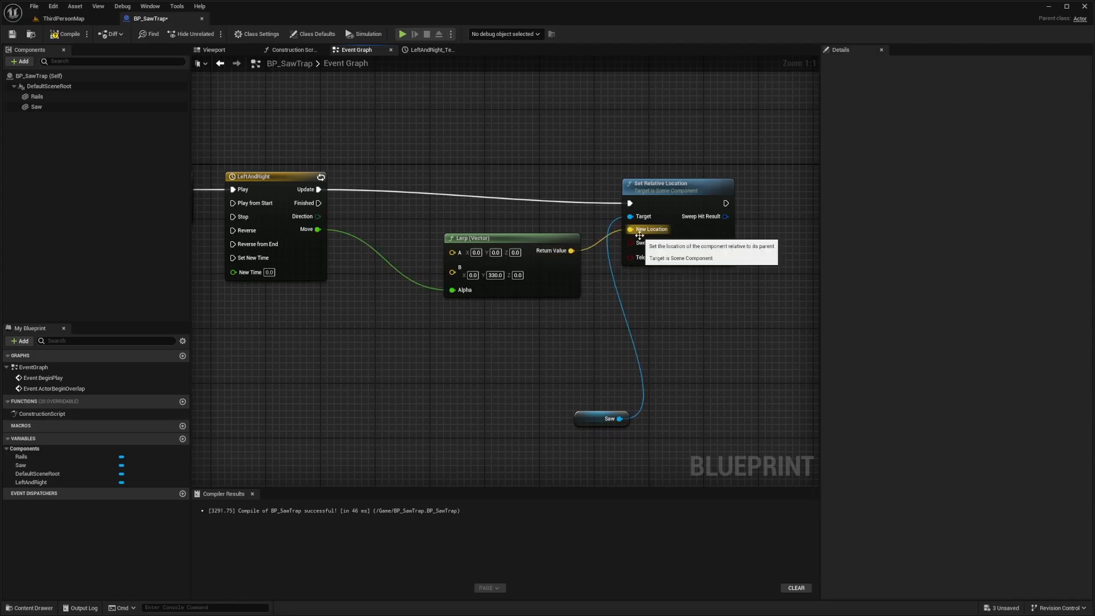
pyautogui.click(63, 18)
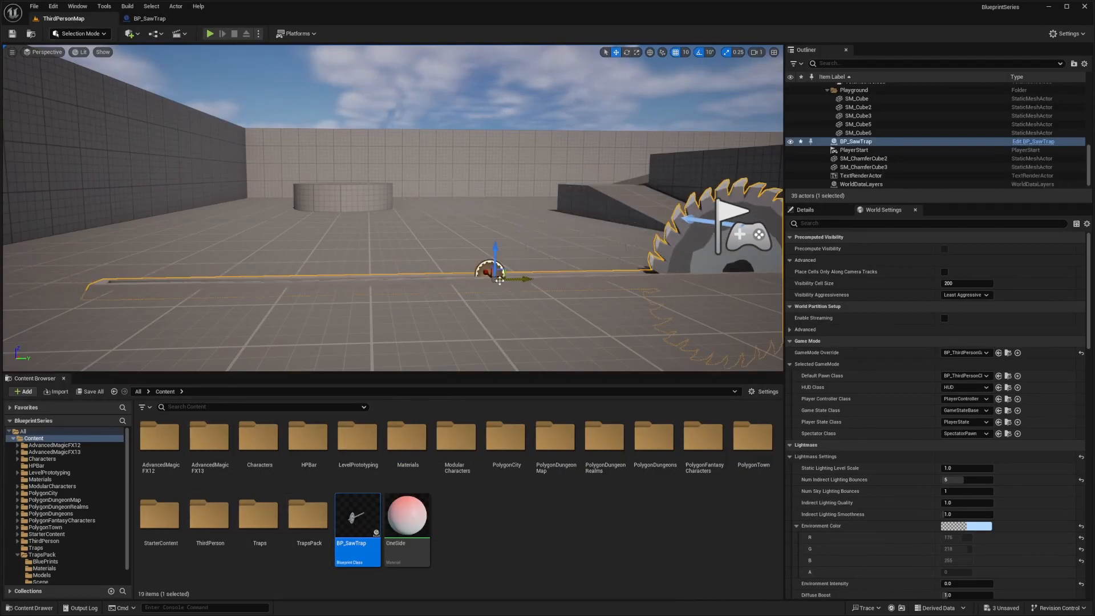
# Check the saw trap in ThirdPersonMap, then return to BP_SawTrap's Event Graph
pyautogui.click(210, 33)
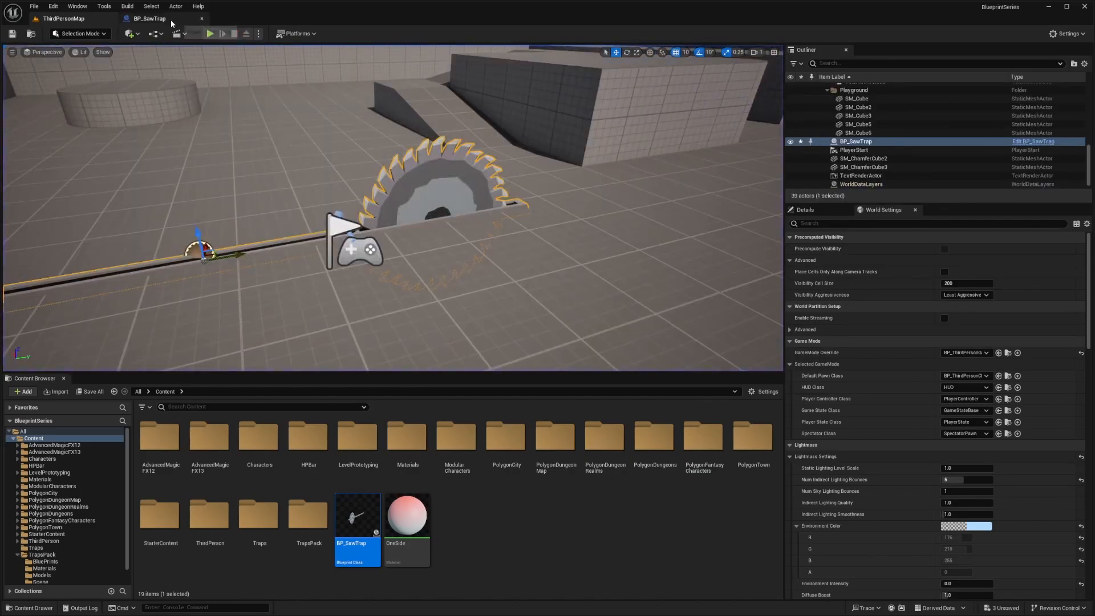
pyautogui.doubleClick(357, 520)
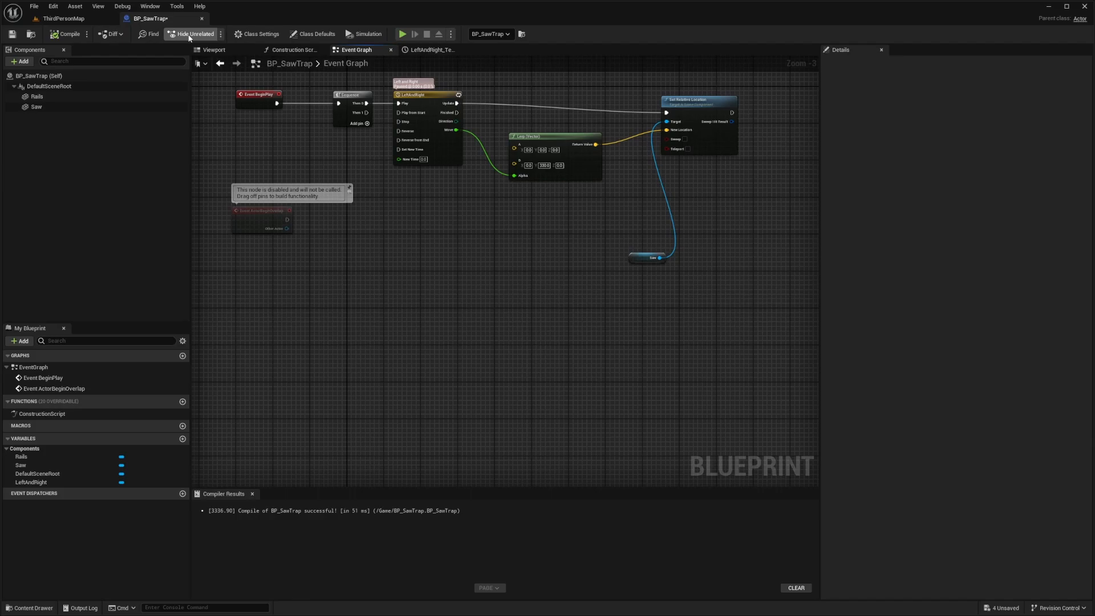
# Make the Rotator timeline one second long, looping, with a float track keyed to 360 at time 1, and compile
pyautogui.moveTo(363, 112); pyautogui.dragTo(382, 233)
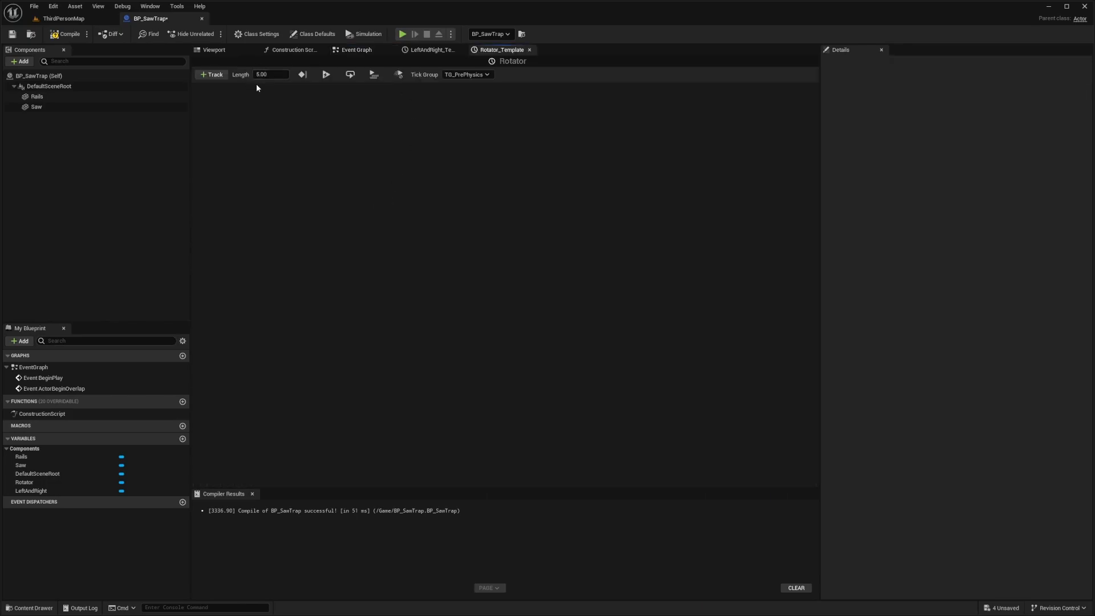
pyautogui.click(272, 74)
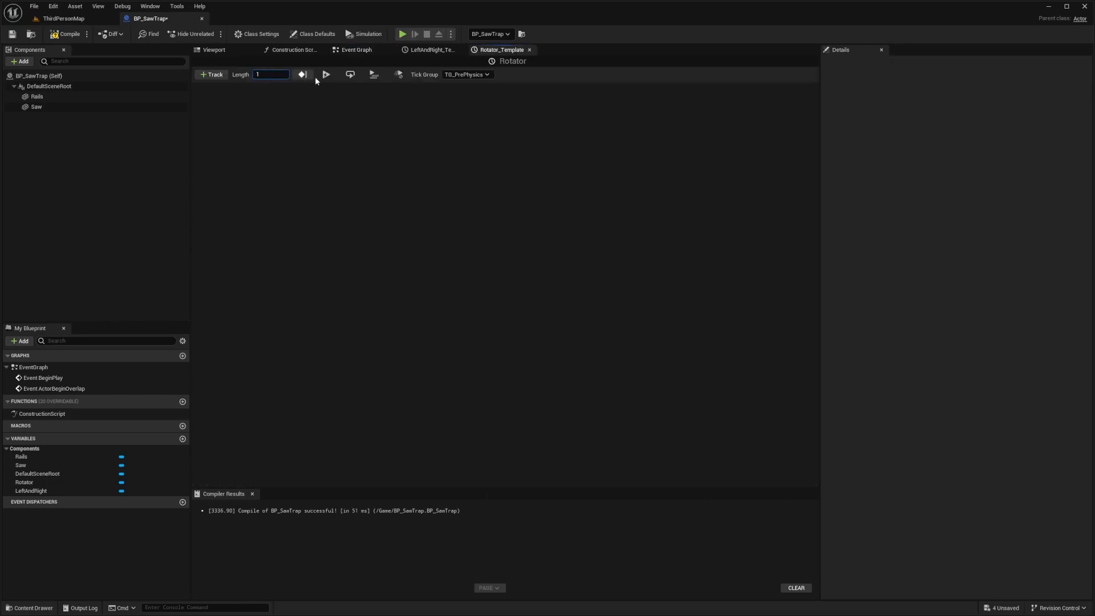
pyautogui.click(211, 74)
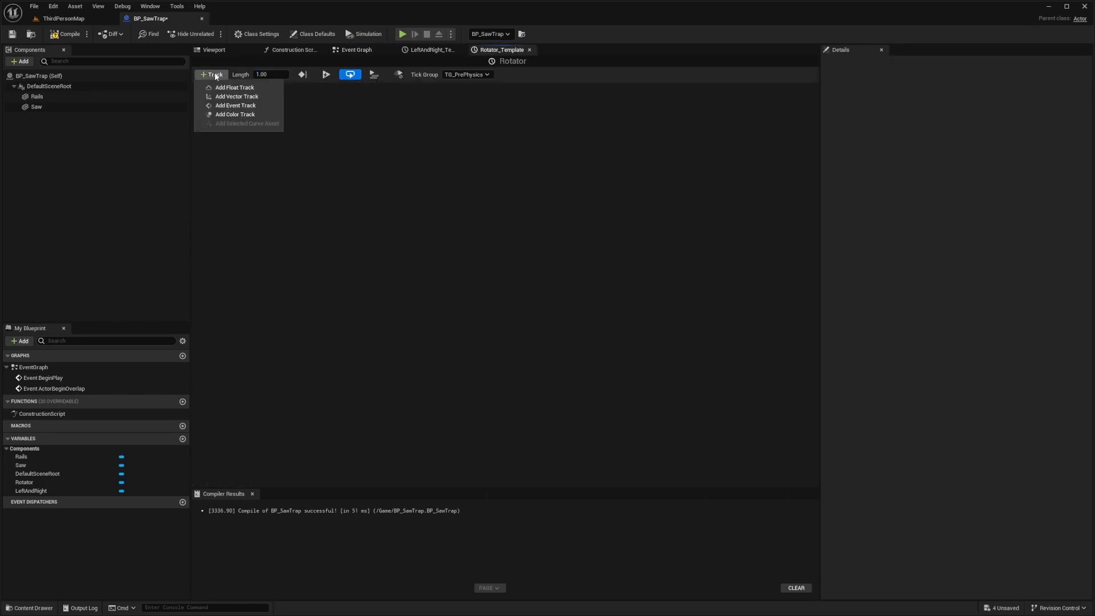
pyautogui.click(235, 87)
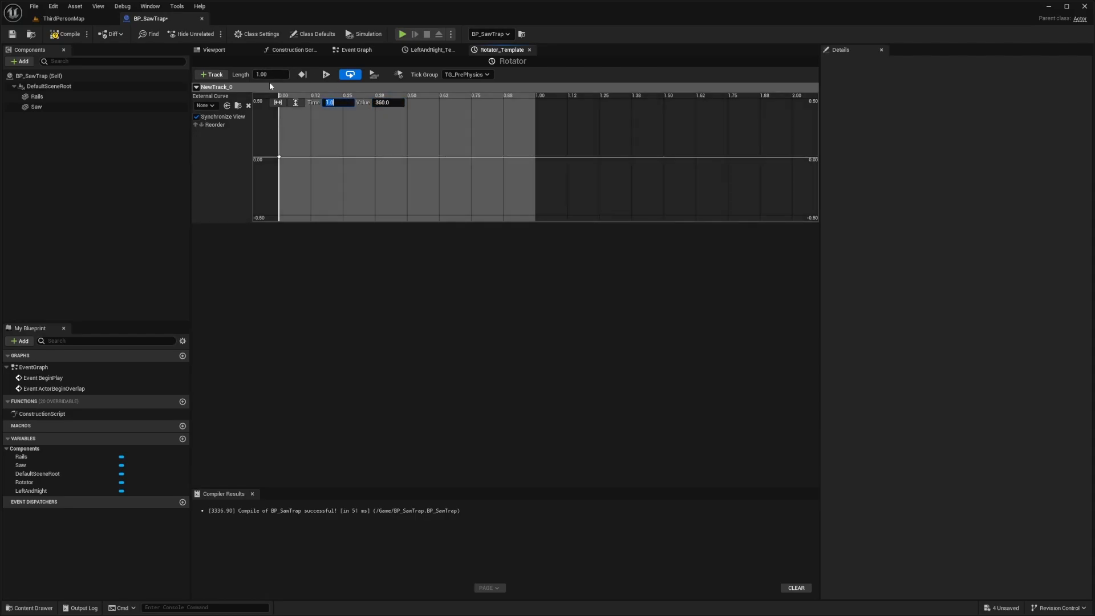
pyautogui.click(69, 34)
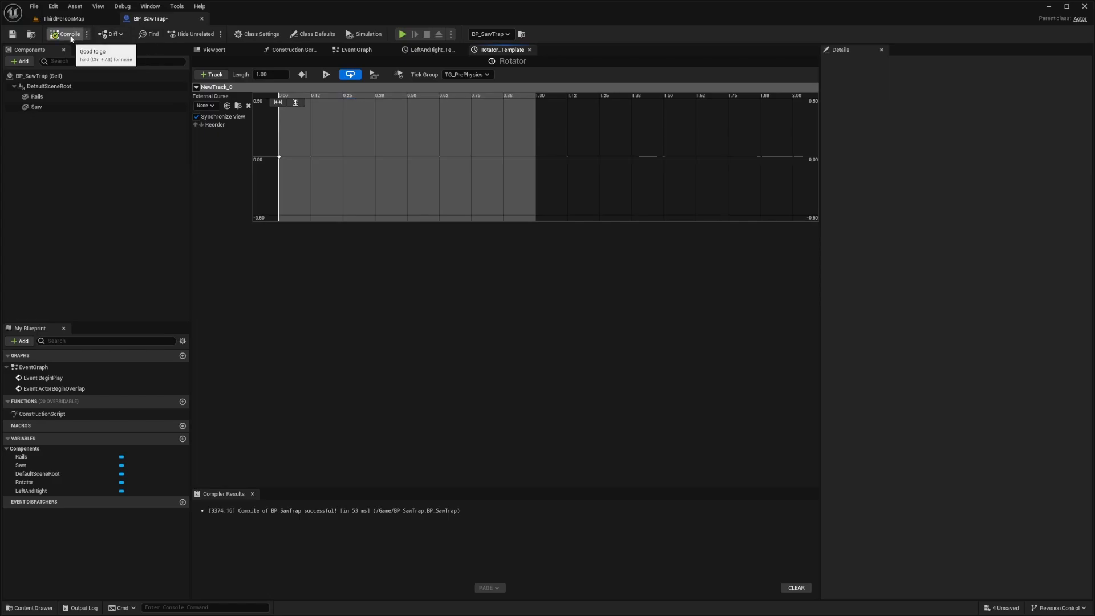
# Add a Make Rotator node whose Roll takes the Rotator timeline's New Track 0 value
pyautogui.click(356, 49)
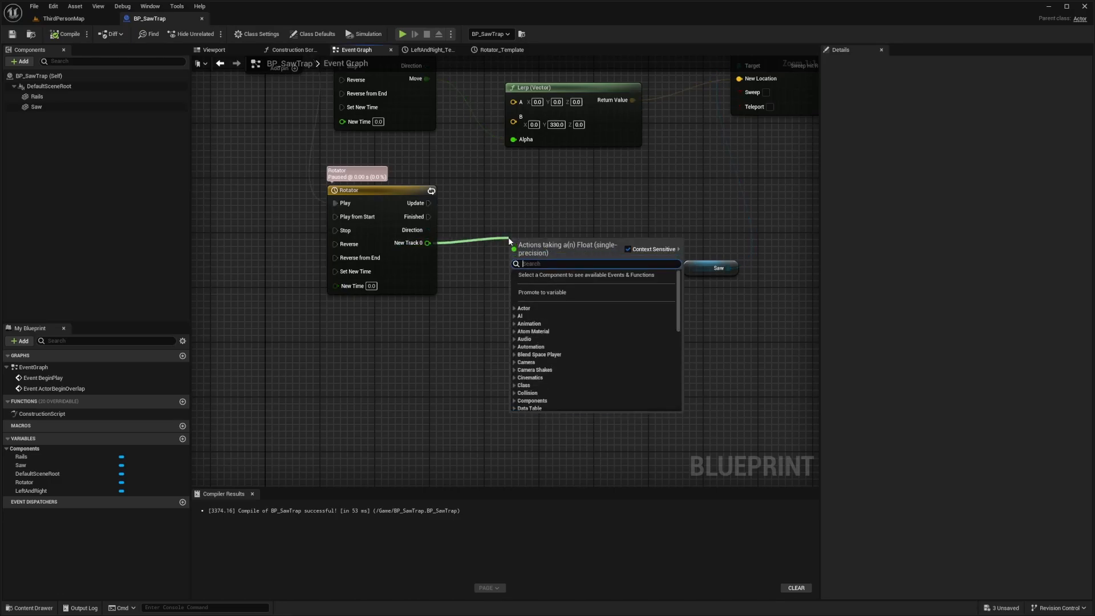
pyautogui.write('make')
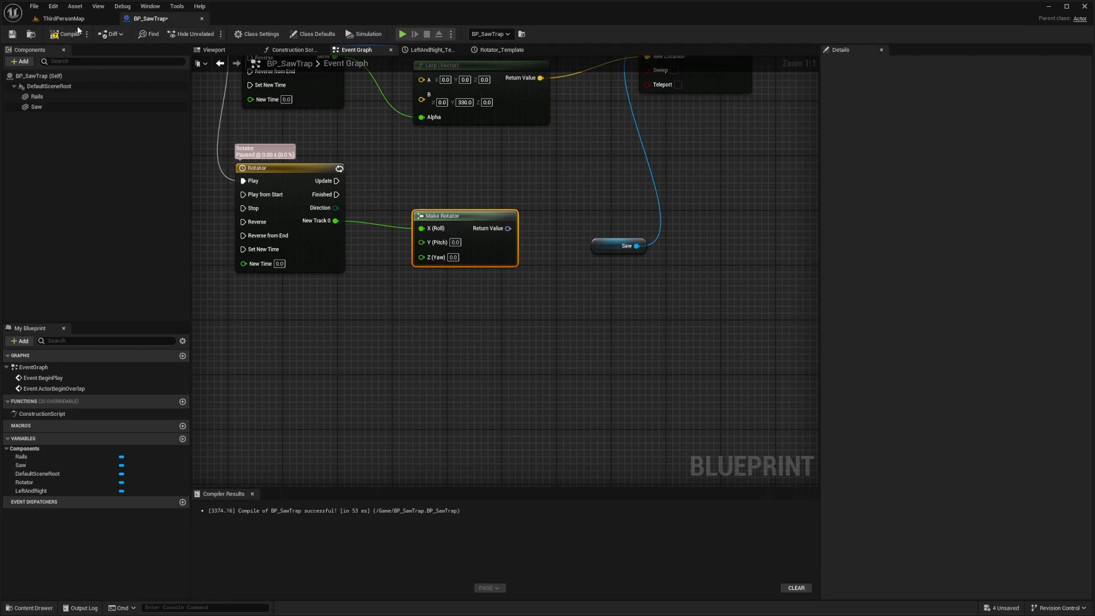
pyautogui.moveTo(327, 128)
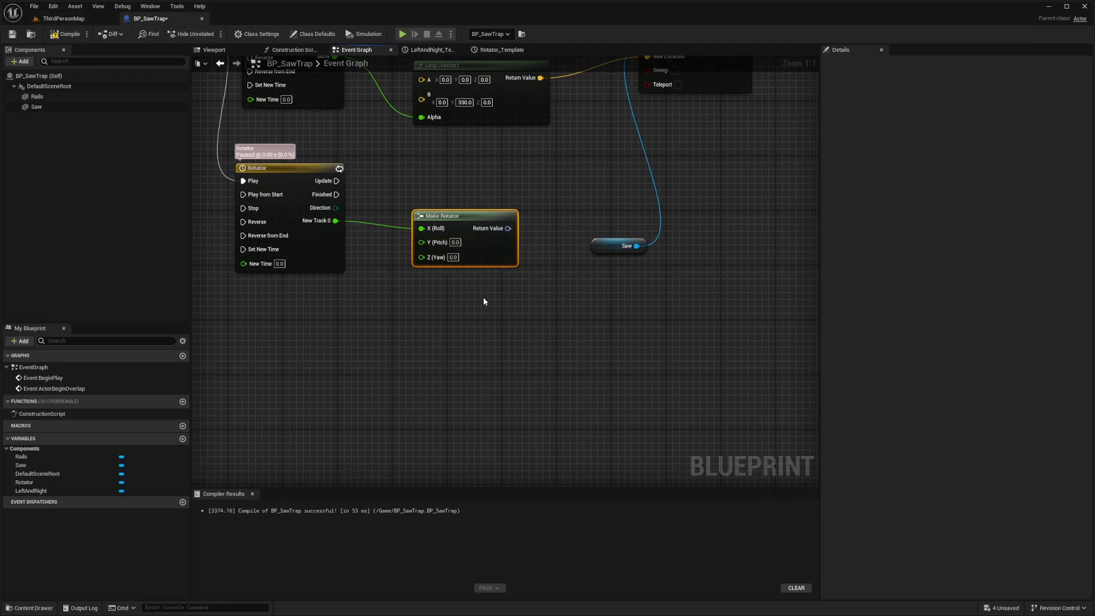
pyautogui.moveTo(298, 237)
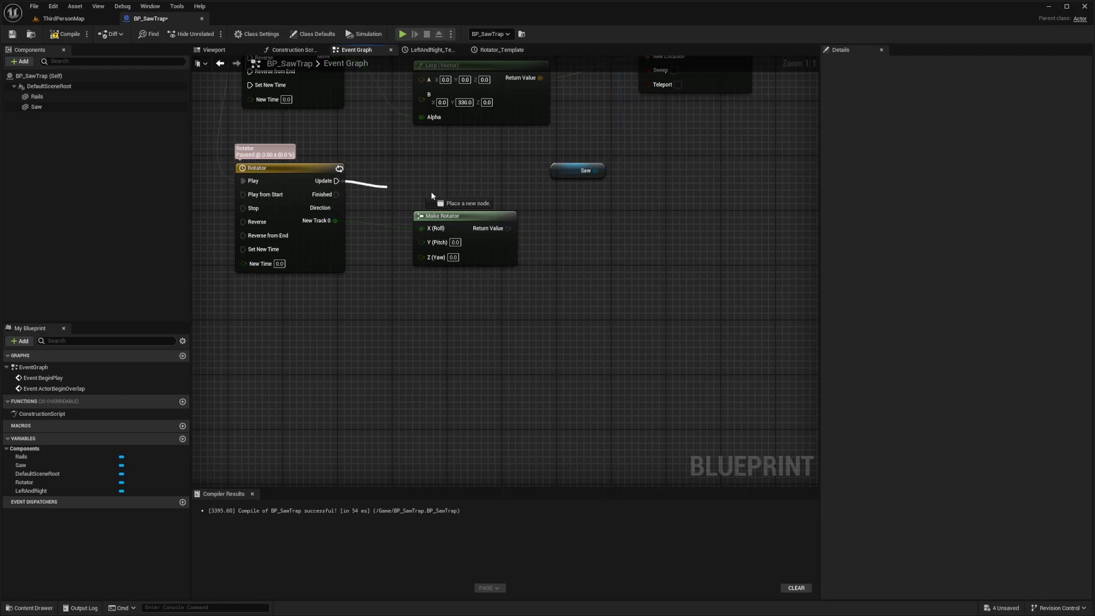
# Add a Set Relative Rotation node for Saw on Rotator update, fed by the Make Rotator result
pyautogui.moveTo(338, 182); pyautogui.dragTo(649, 208)
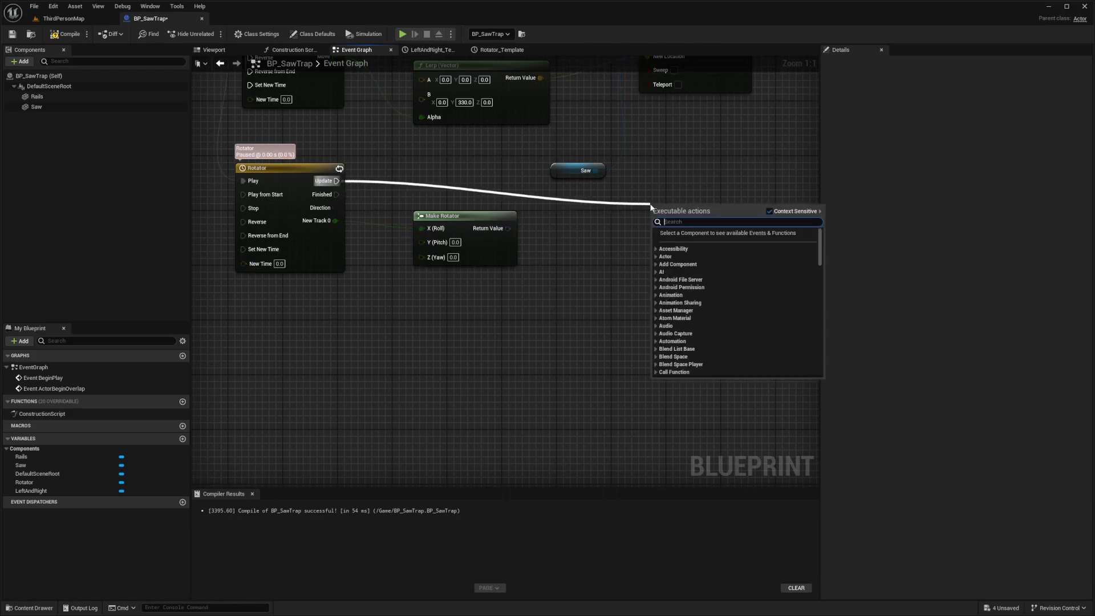
pyautogui.write('set relative ro')
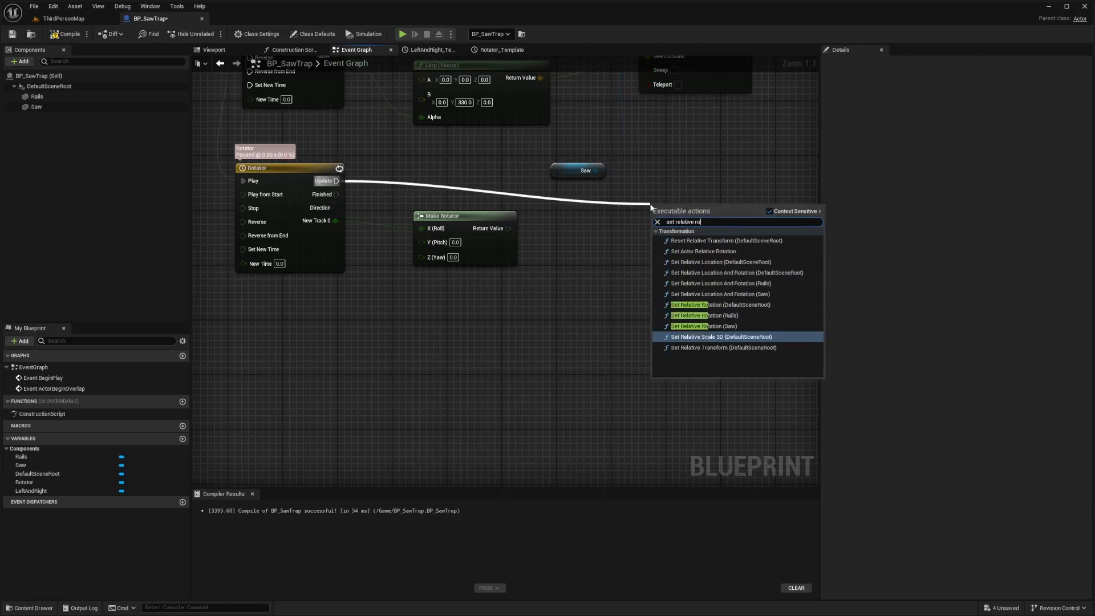
pyautogui.click(703, 326)
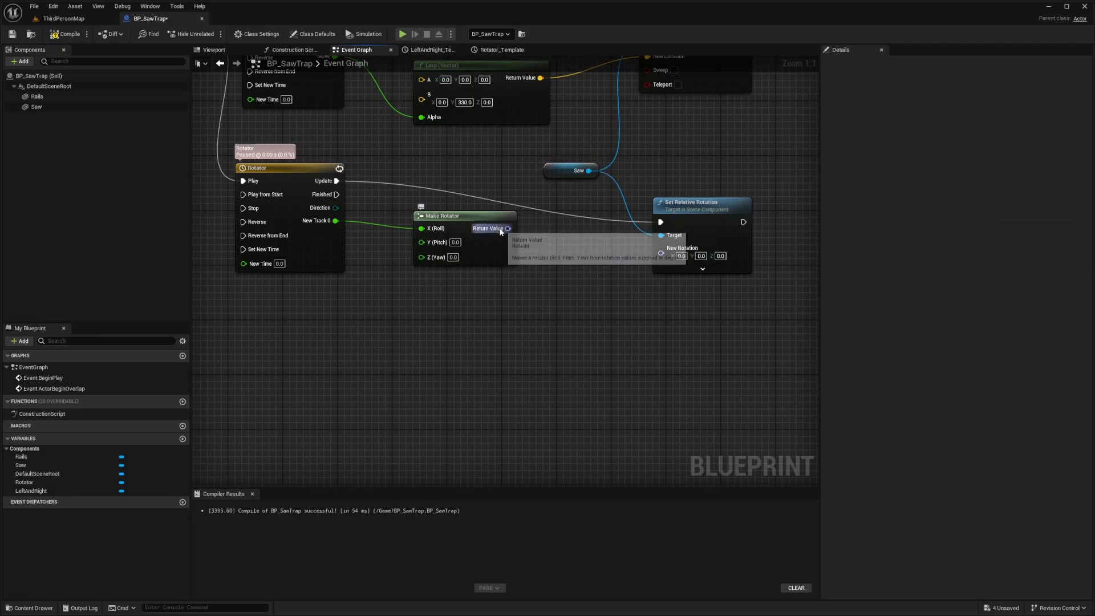
pyautogui.moveTo(507, 228); pyautogui.dragTo(673, 235)
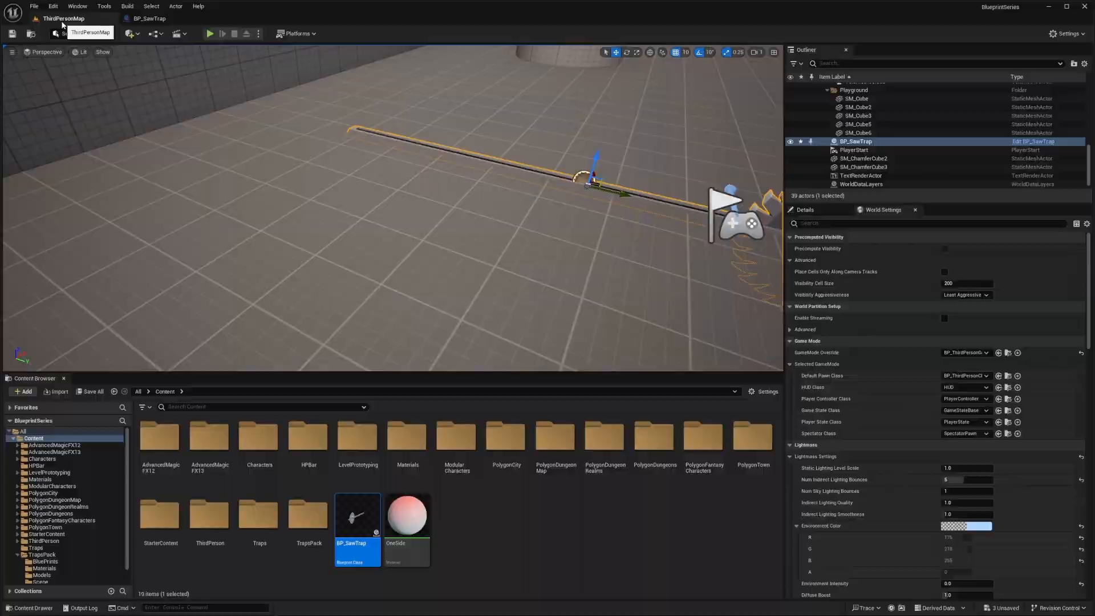
# Switch to the ThirdPersonMap level to view the saw trap's rails
pyautogui.click(210, 33)
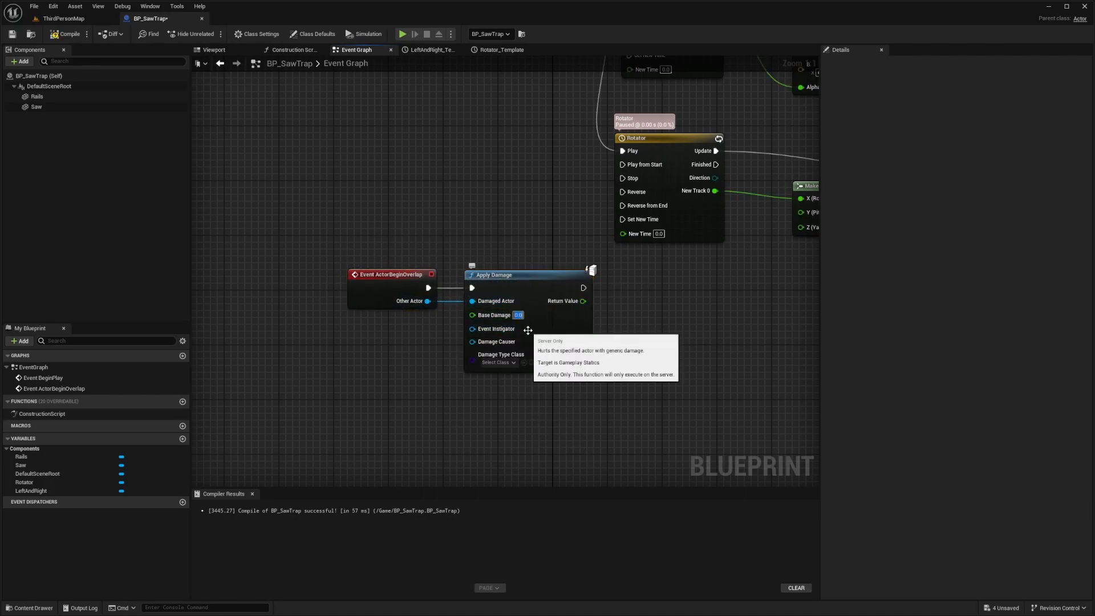
# Set Apply Damage's Base Damage to 10.0 on actor overlap and play the level to test
pyautogui.write('10.0')
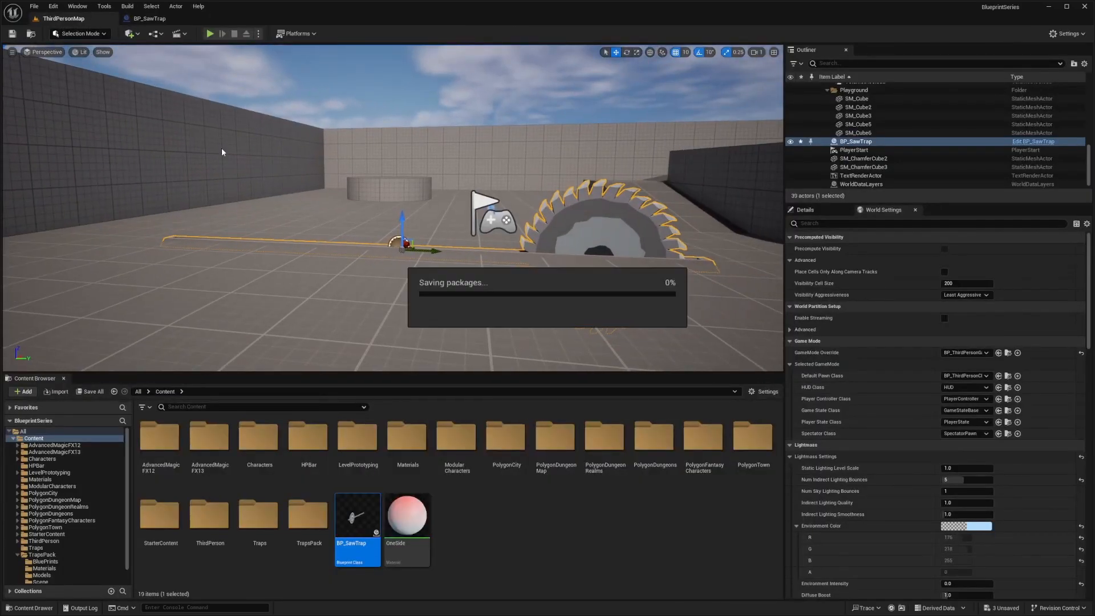
pyautogui.click(210, 33)
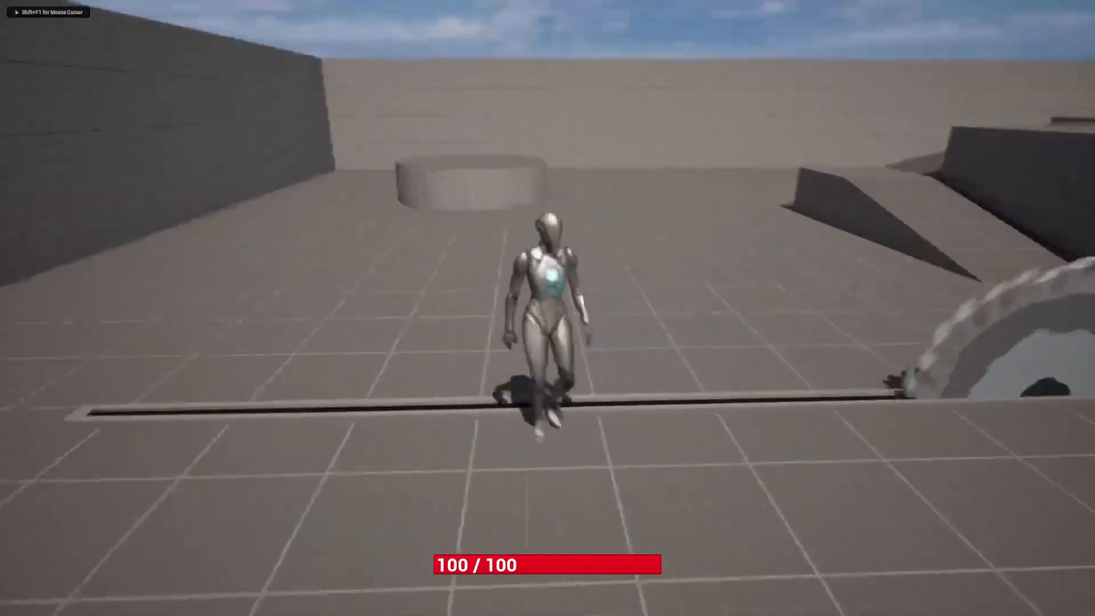